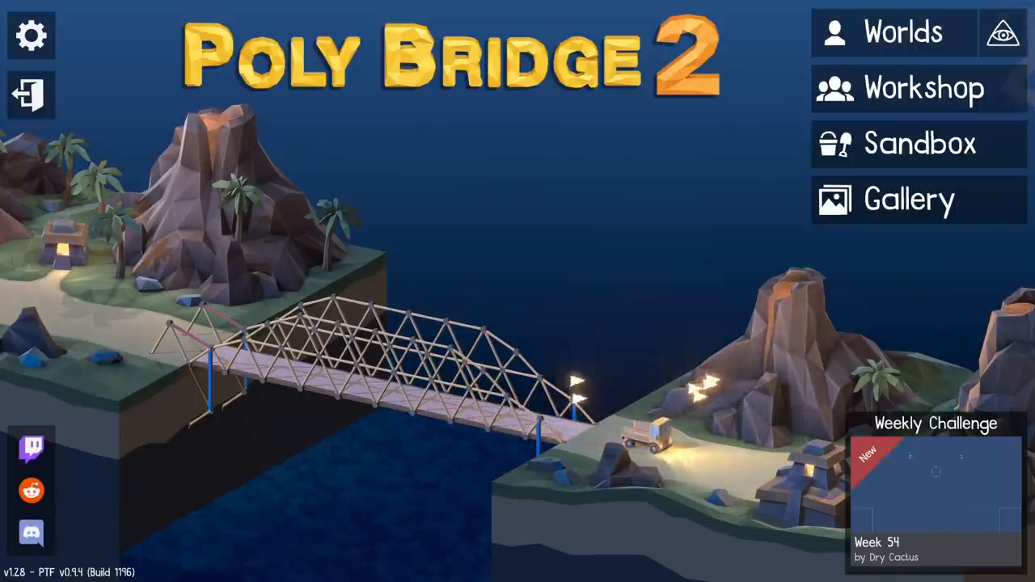
- Enter the community Workshop browser from the main menu
{"action": "left_click", "coordinate": [935, 477]}
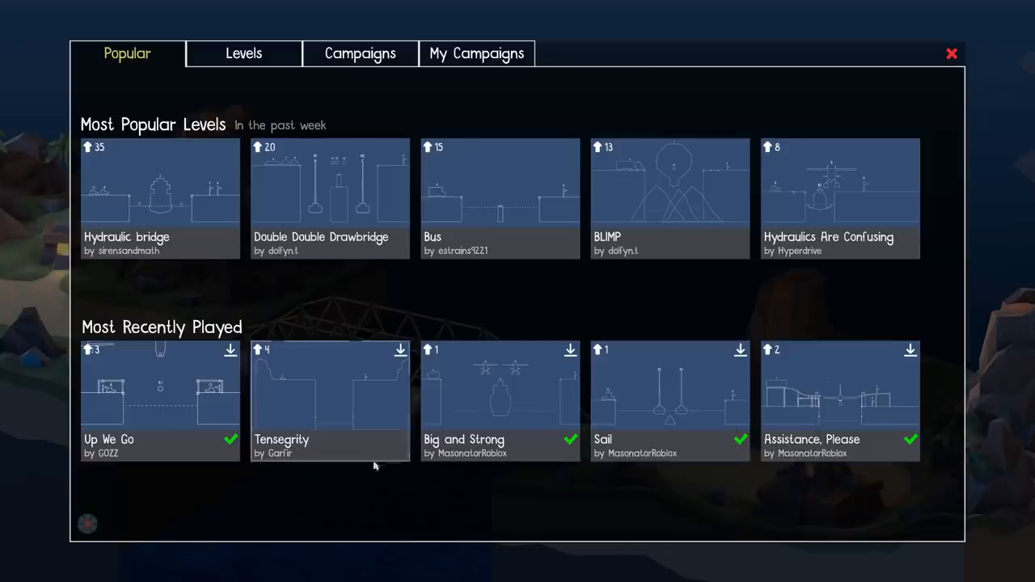
{"action": "mouse_move", "coordinate": [289, 196]}
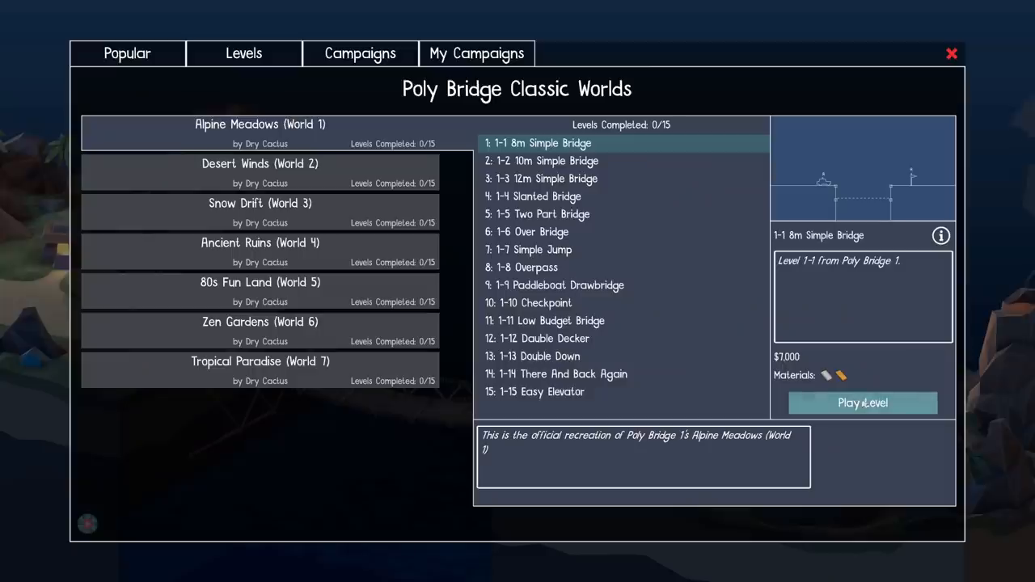
- Start level 1-1 8m Simple Bridge, dismiss its briefing and run the demo bridge test
{"action": "left_click", "coordinate": [862, 403]}
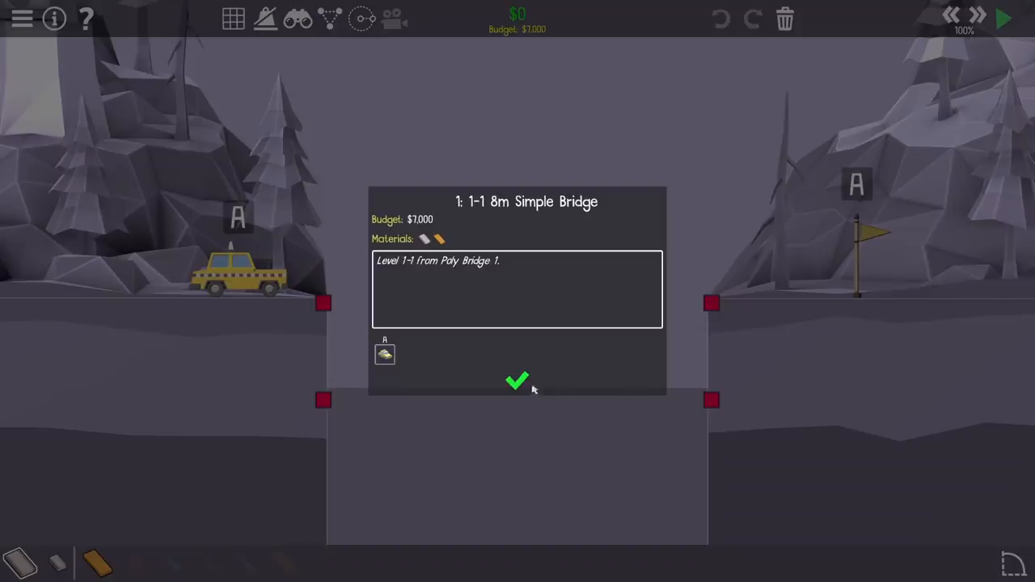
{"action": "left_click", "coordinate": [518, 382]}
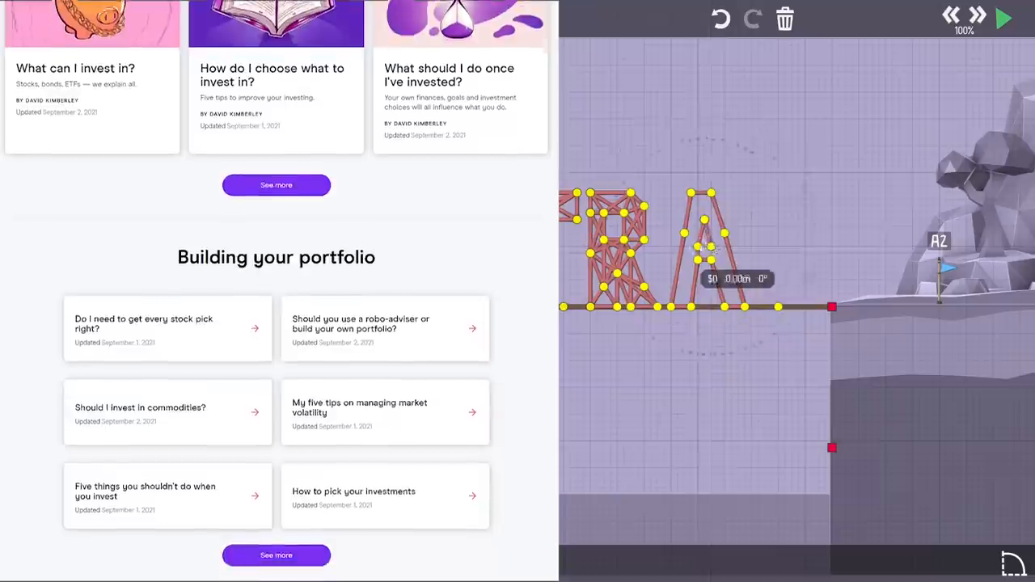
{"action": "scroll", "scroll_direction": "down", "scroll_amount": 3}
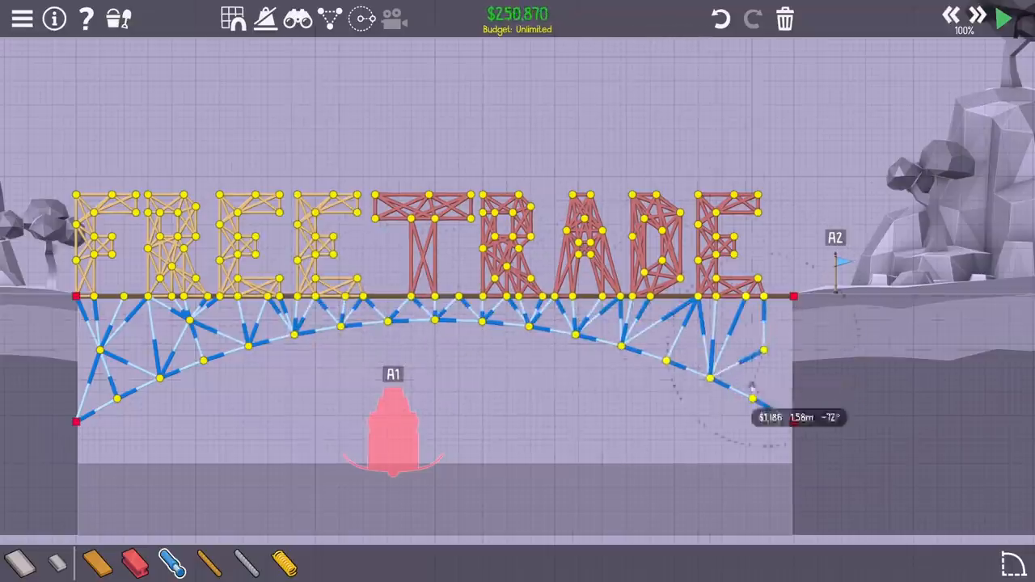
{"action": "left_click", "coordinate": [1001, 20]}
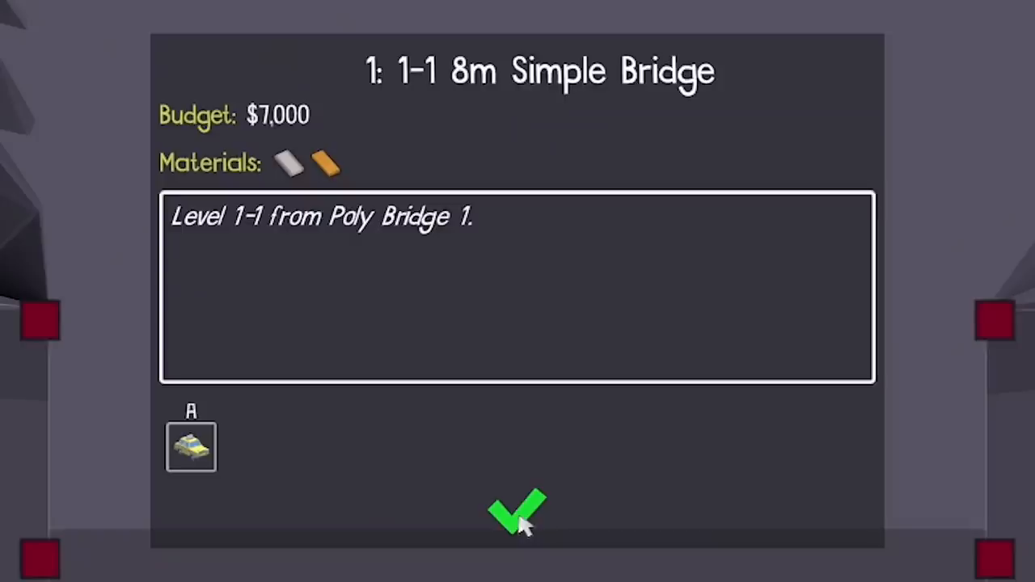
- Test-run the level 1-1 bridge, then advance to level 1-2 10m Simple Bridge
{"action": "left_click", "coordinate": [518, 509]}
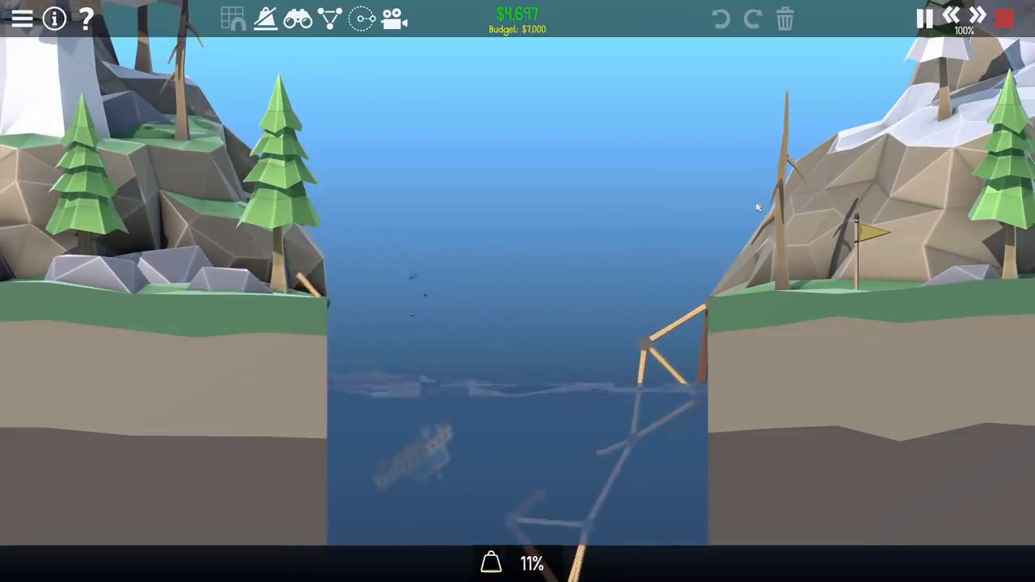
{"action": "left_click", "coordinate": [922, 17]}
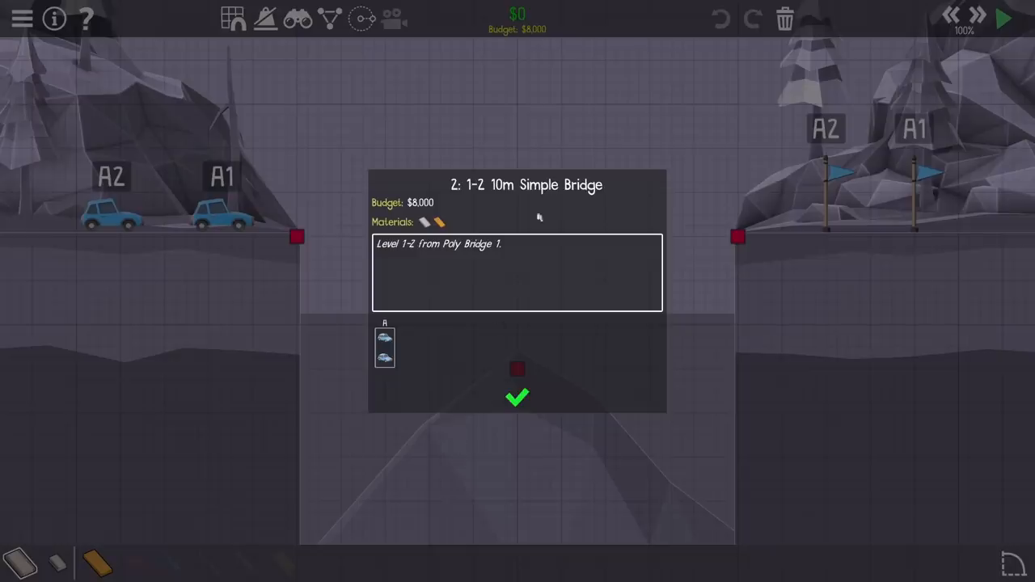
- Lay the road deck across level 1-2's gap and run a first test of the bridge
{"action": "left_click", "coordinate": [518, 398]}
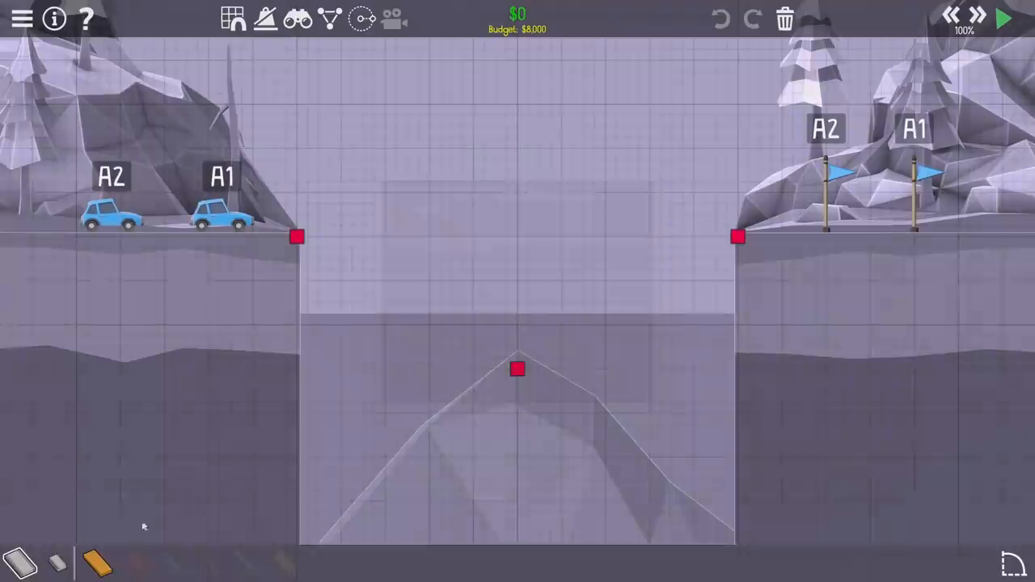
{"action": "left_click_drag", "start_coordinate": [297, 237], "coordinate": [735, 237]}
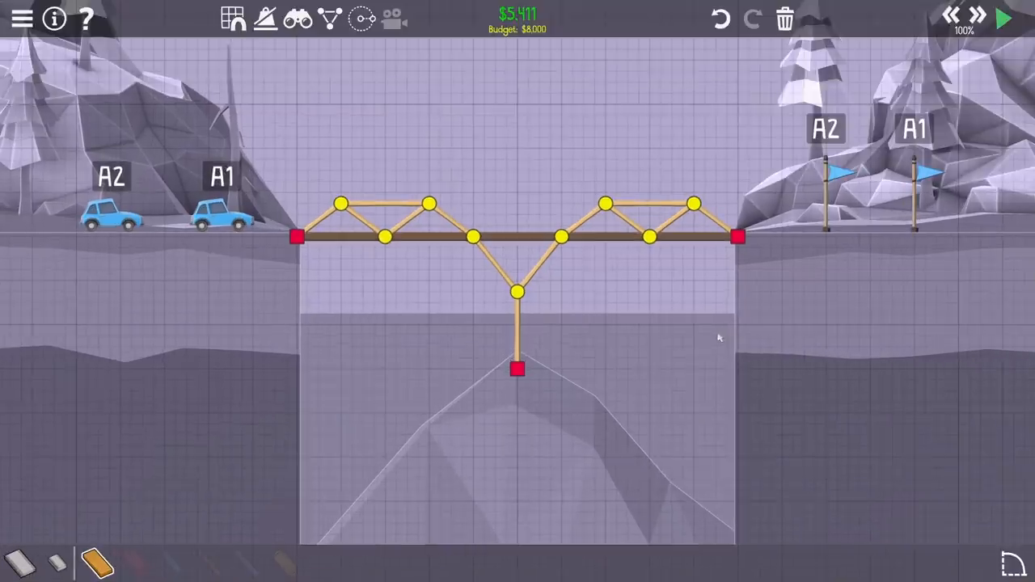
{"action": "left_click", "coordinate": [1002, 20]}
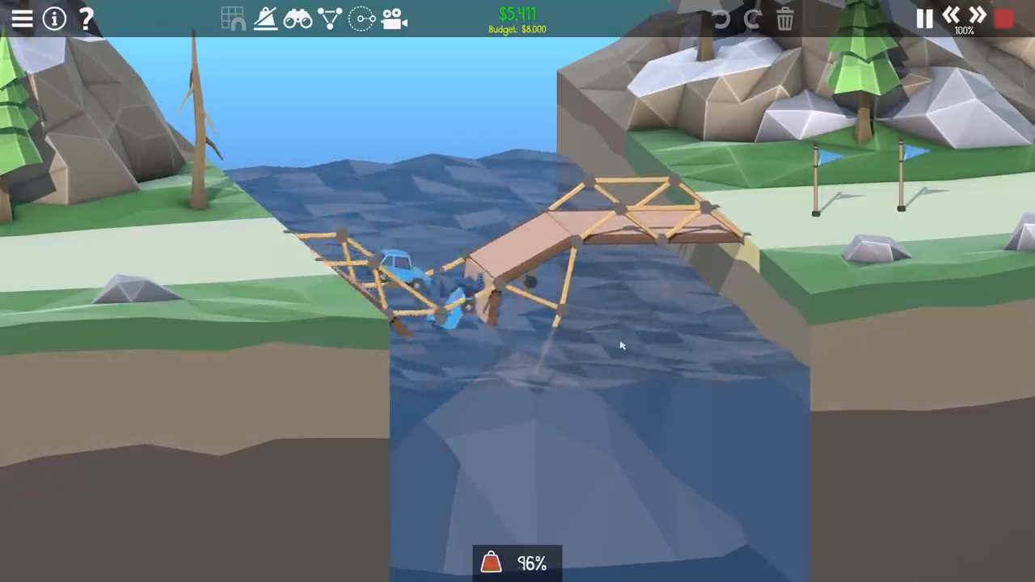
{"action": "left_click", "coordinate": [925, 18]}
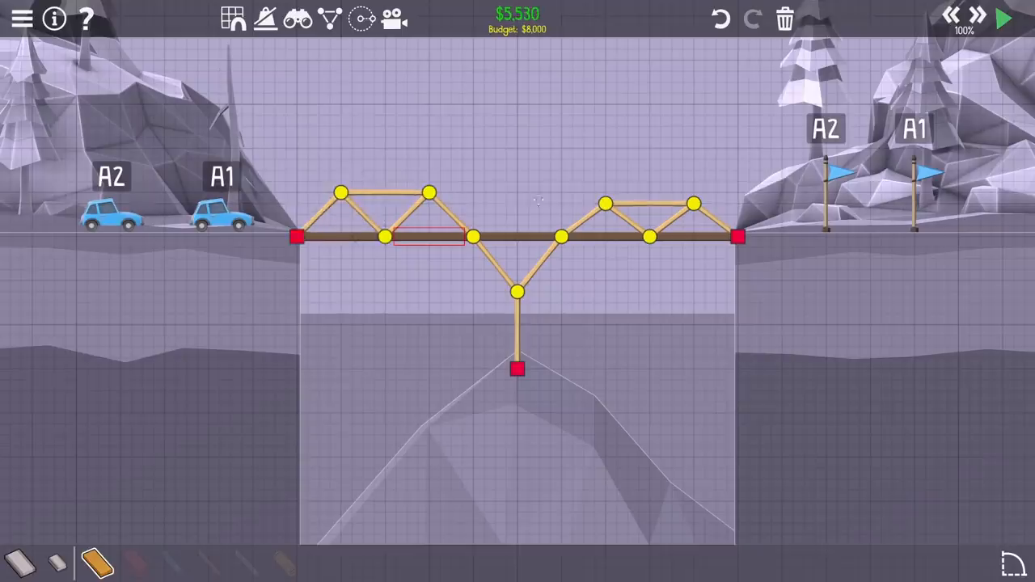
- Reshape the left truss joints toward the deck, retest, and browse the level 1-2 community solutions
{"action": "left_click", "coordinate": [1001, 19]}
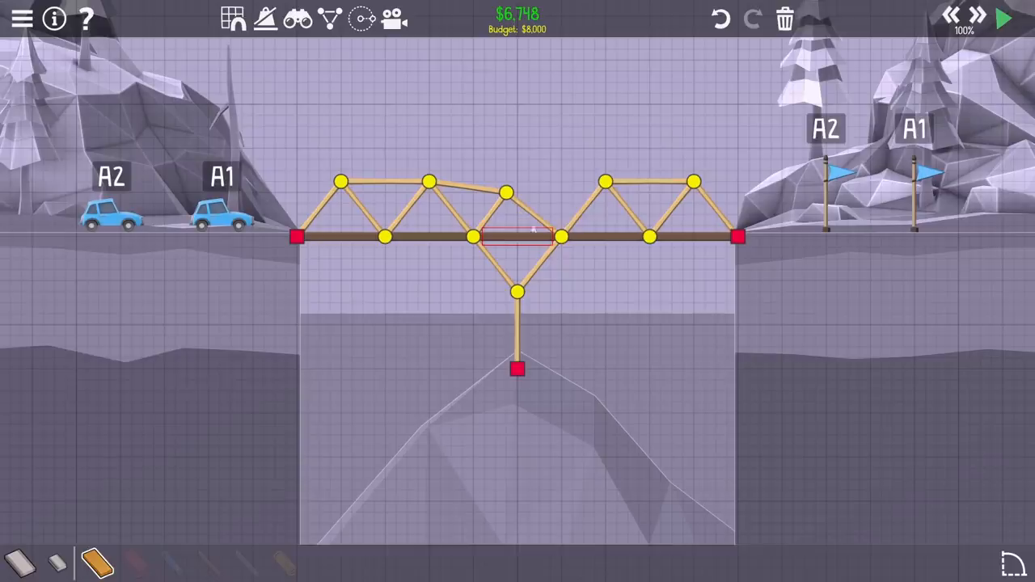
{"action": "left_click", "coordinate": [1002, 18]}
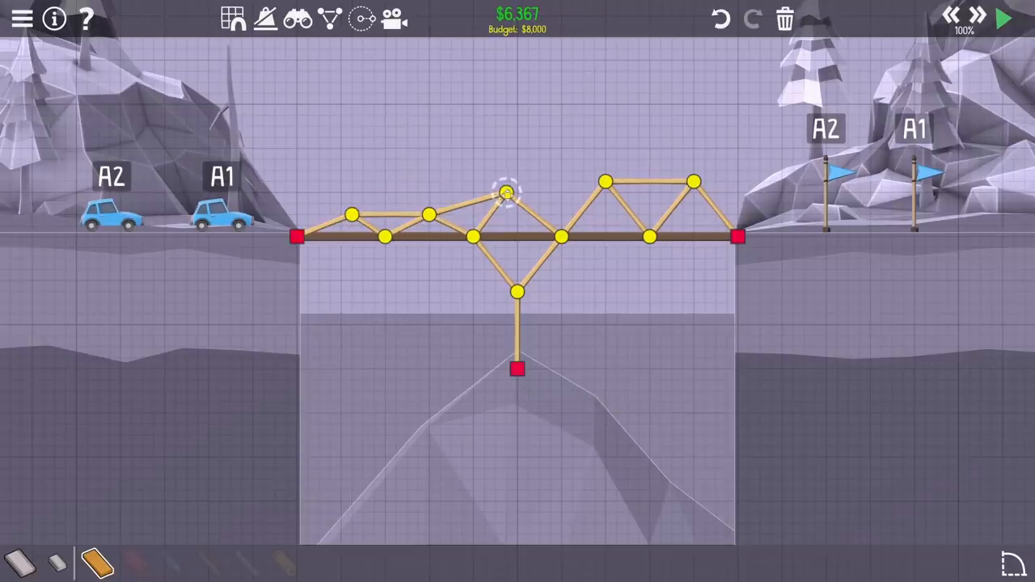
{"action": "left_click_drag", "start_coordinate": [505, 191], "coordinate": [353, 223]}
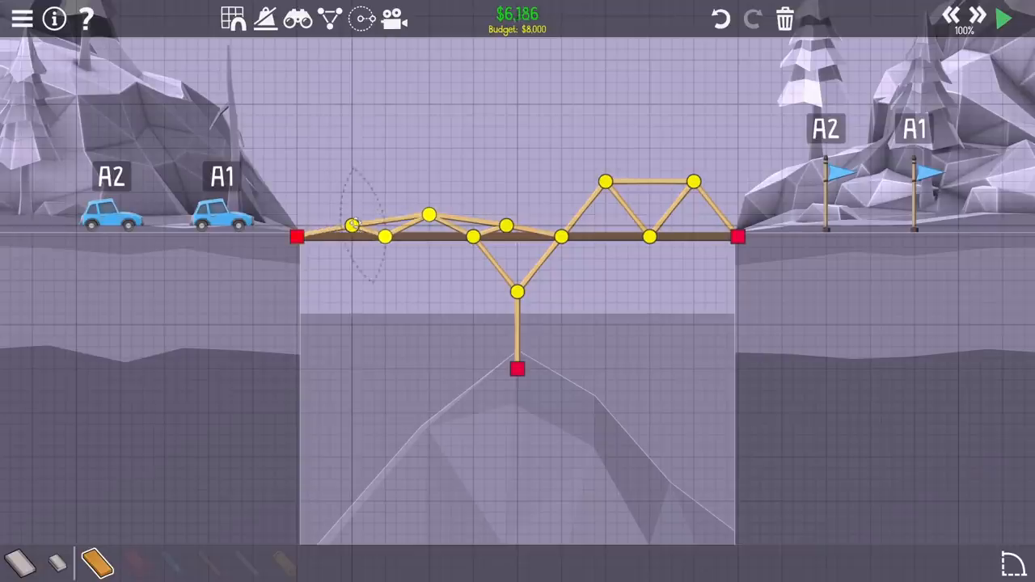
{"action": "left_click", "coordinate": [1003, 17]}
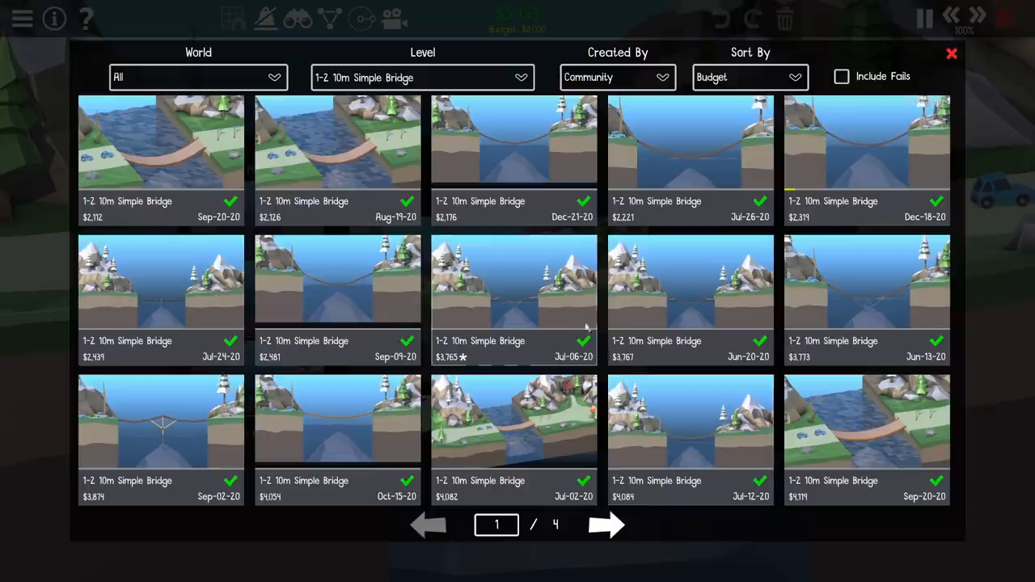
{"action": "left_click", "coordinate": [867, 143]}
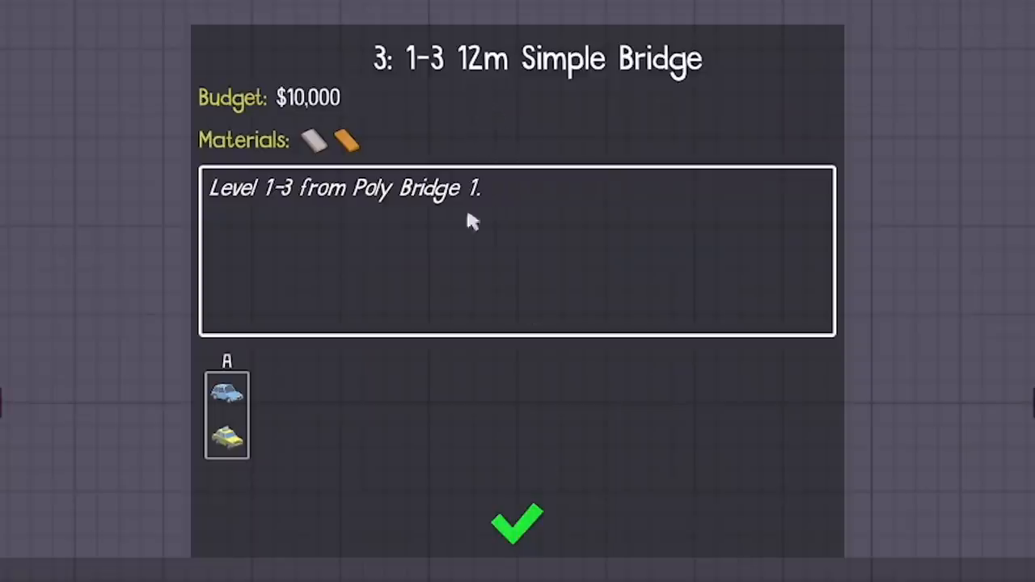
- Lay level 1-3's road deck with wooden trusses to both lower anchors and test it
{"action": "left_click", "coordinate": [518, 524]}
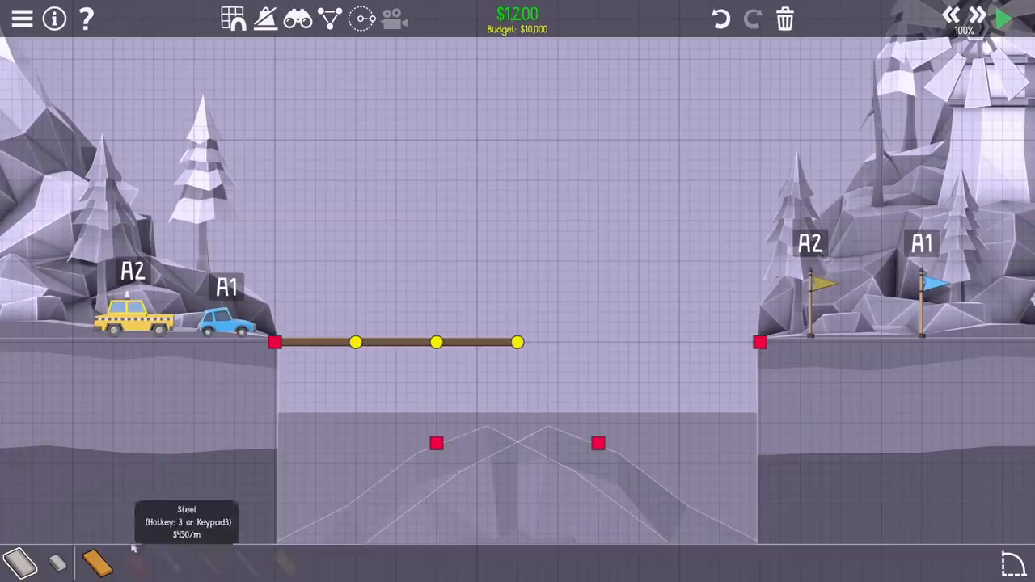
{"action": "left_click_drag", "start_coordinate": [437, 343], "coordinate": [424, 381]}
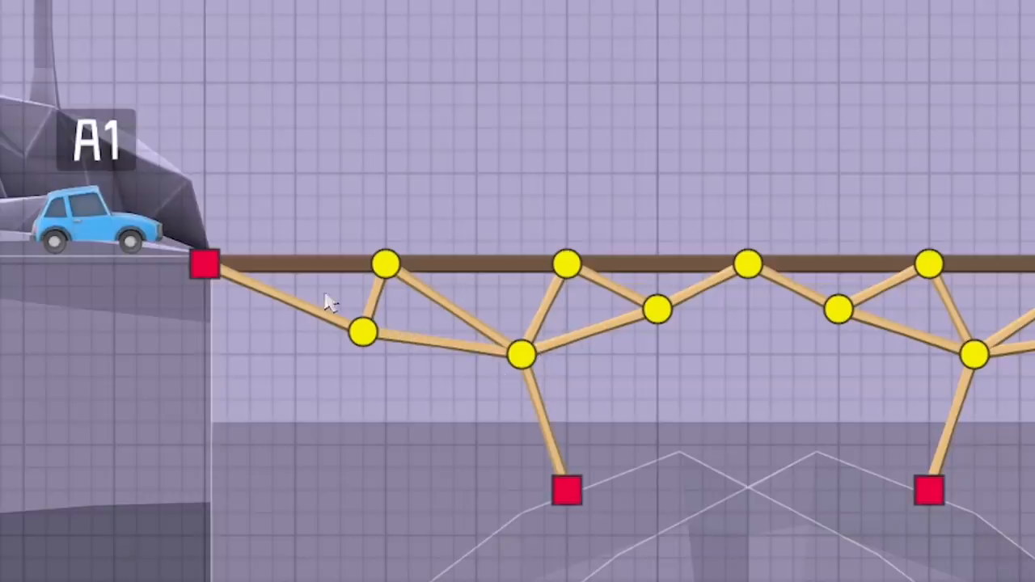
{"action": "mouse_move", "coordinate": [502, 385]}
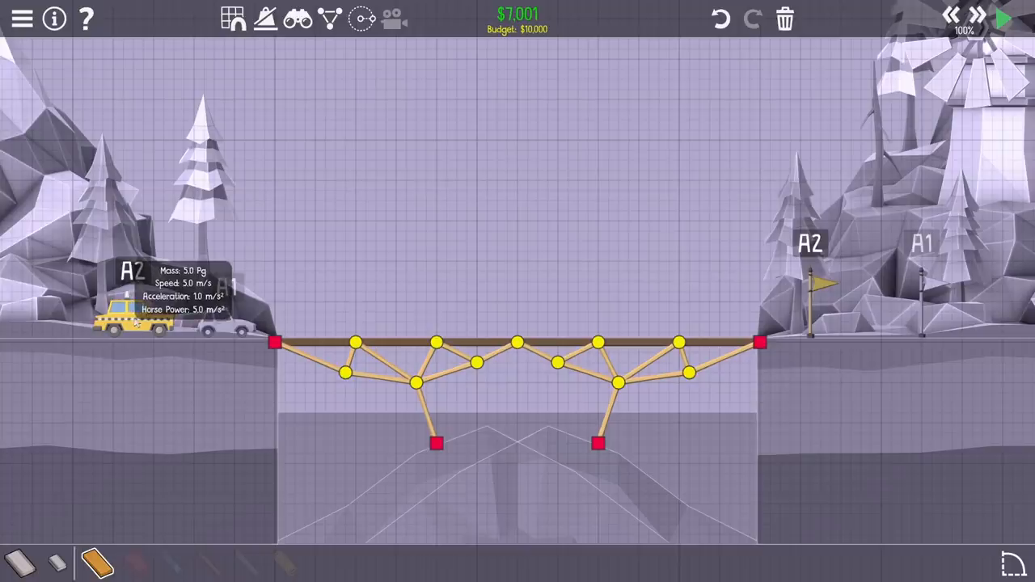
{"action": "left_click", "coordinate": [1001, 18]}
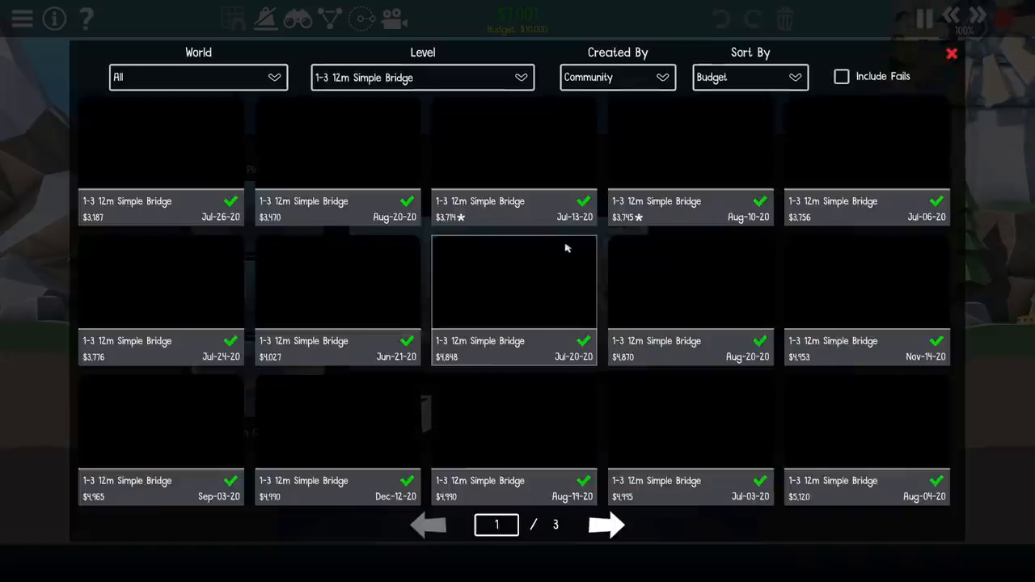
- Watch one community solution replay for level 1-3 and return to the gallery
{"action": "left_click", "coordinate": [514, 283]}
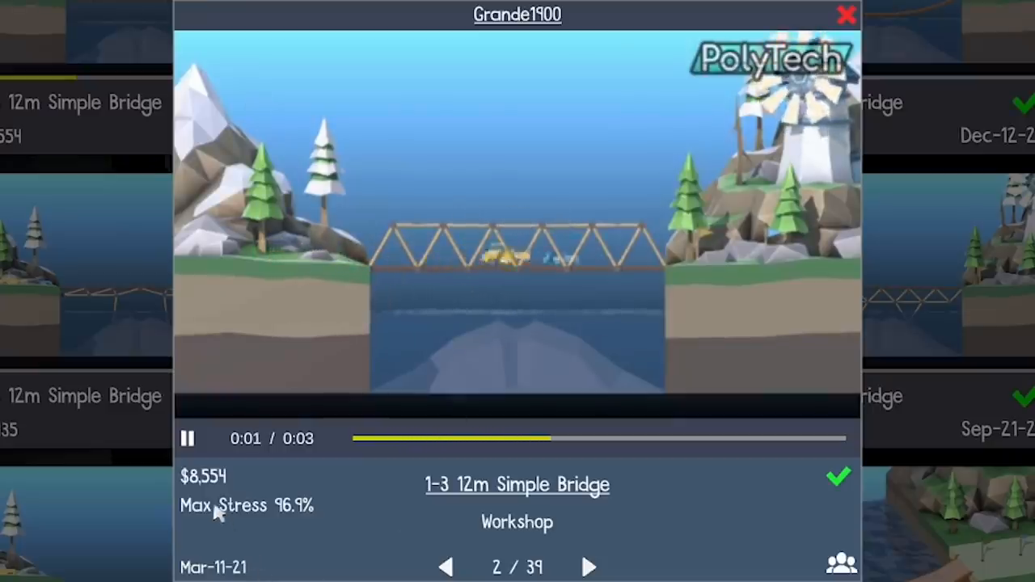
{"action": "left_click", "coordinate": [847, 14]}
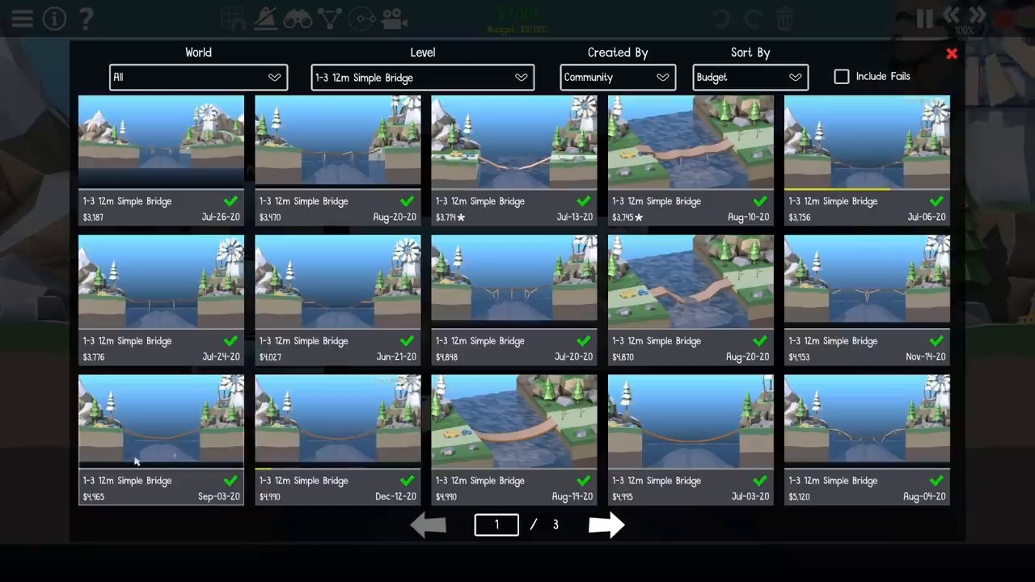
{"action": "mouse_move", "coordinate": [952, 53]}
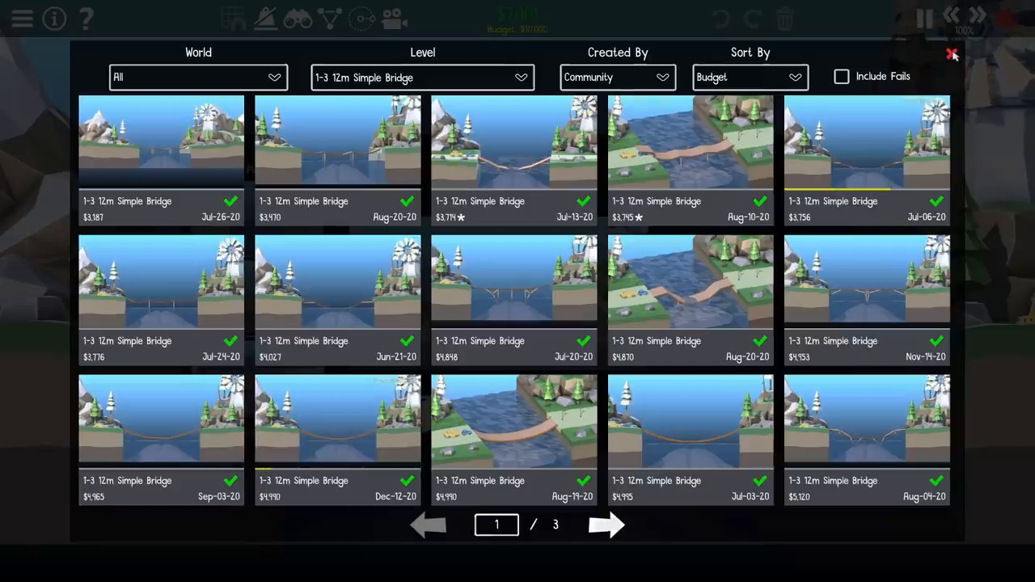
- Build level 1-4's slanted deck and wood truss from the left anchor to the right anchor
{"action": "left_click", "coordinate": [953, 53]}
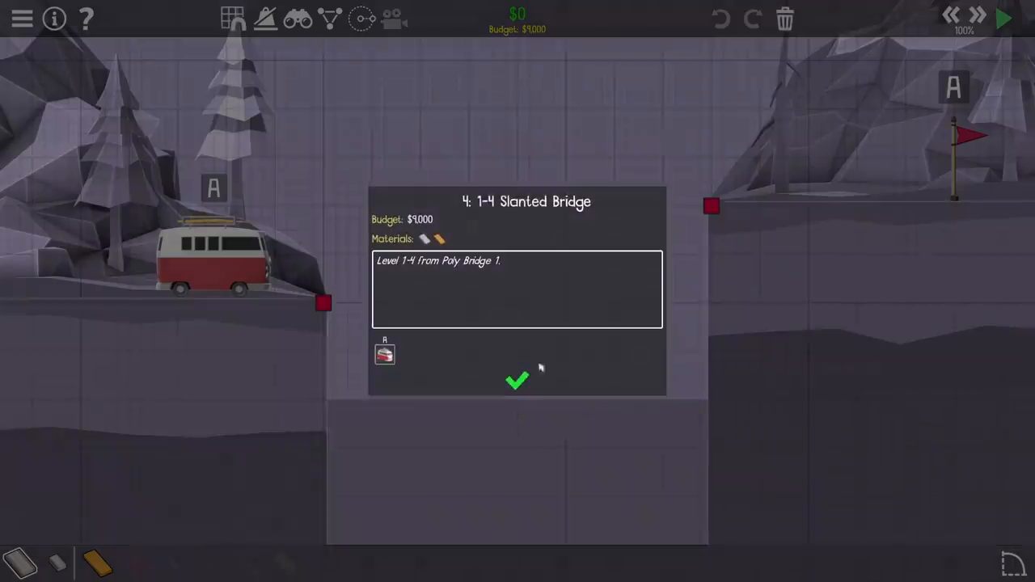
{"action": "left_click", "coordinate": [518, 382]}
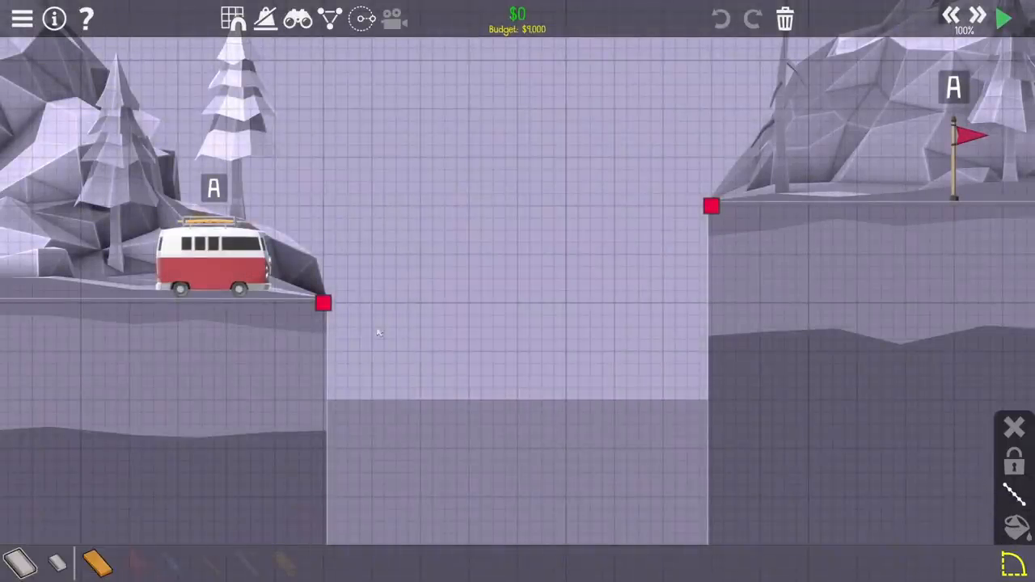
{"action": "left_click_drag", "start_coordinate": [324, 304], "coordinate": [710, 205]}
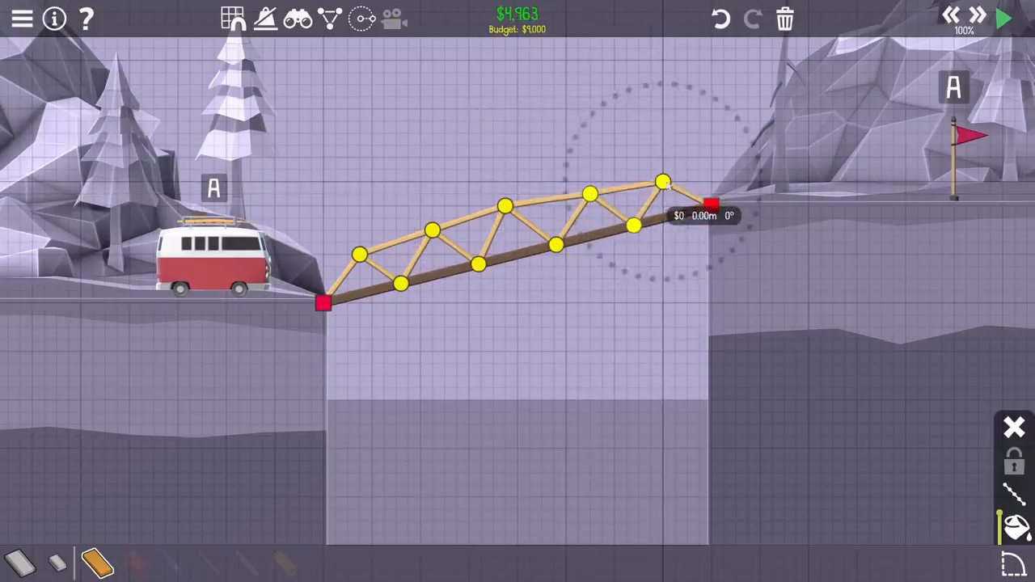
{"action": "left_click_drag", "start_coordinate": [663, 181], "coordinate": [708, 207]}
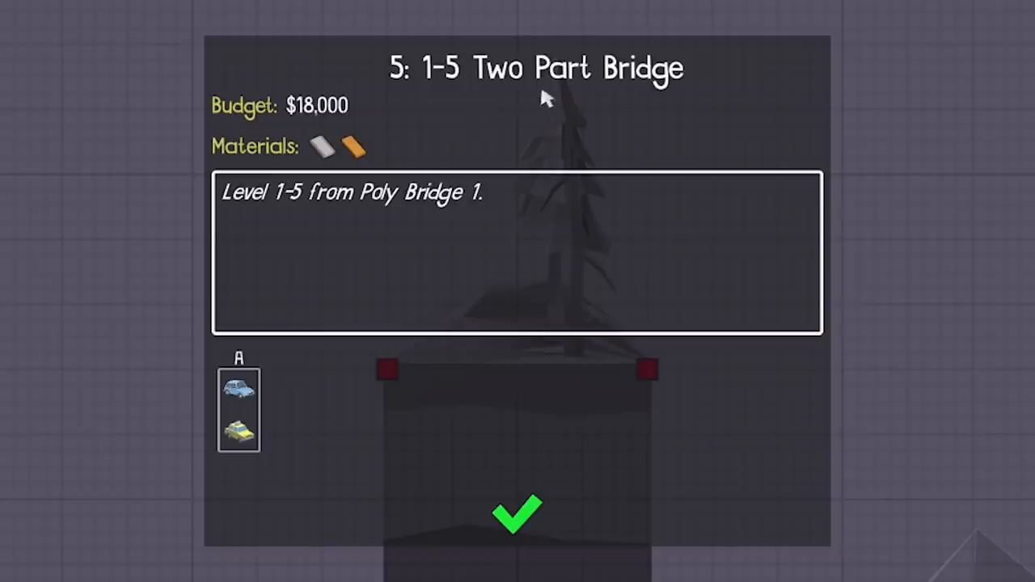
- Dismiss the 1-5 Two Part Bridge brief to start building the two truss sections
{"action": "left_click", "coordinate": [518, 512]}
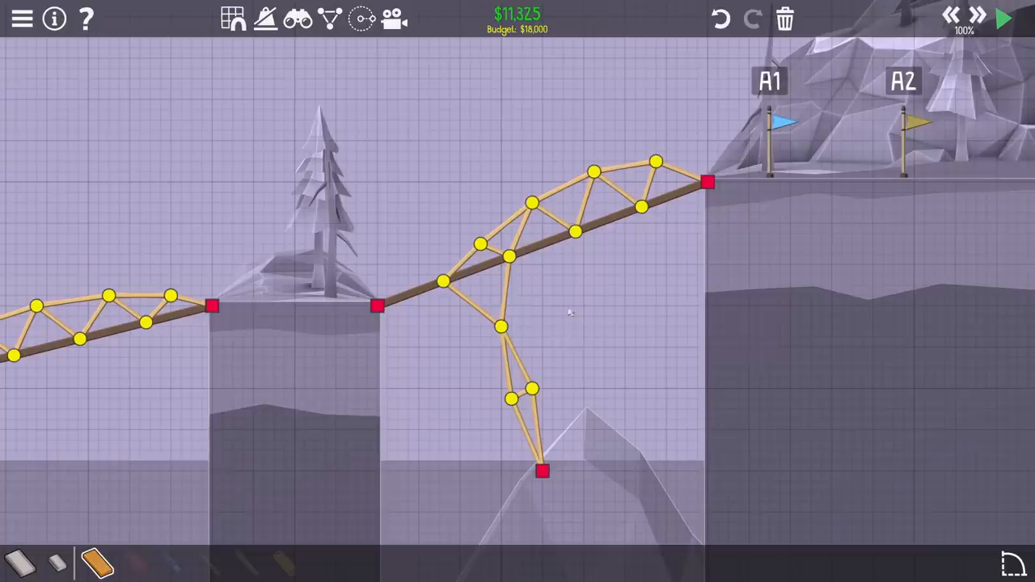
- Simulate the level 1-5 bridge to reach Level Complete at 97.8% max stress
{"action": "left_click", "coordinate": [1001, 18]}
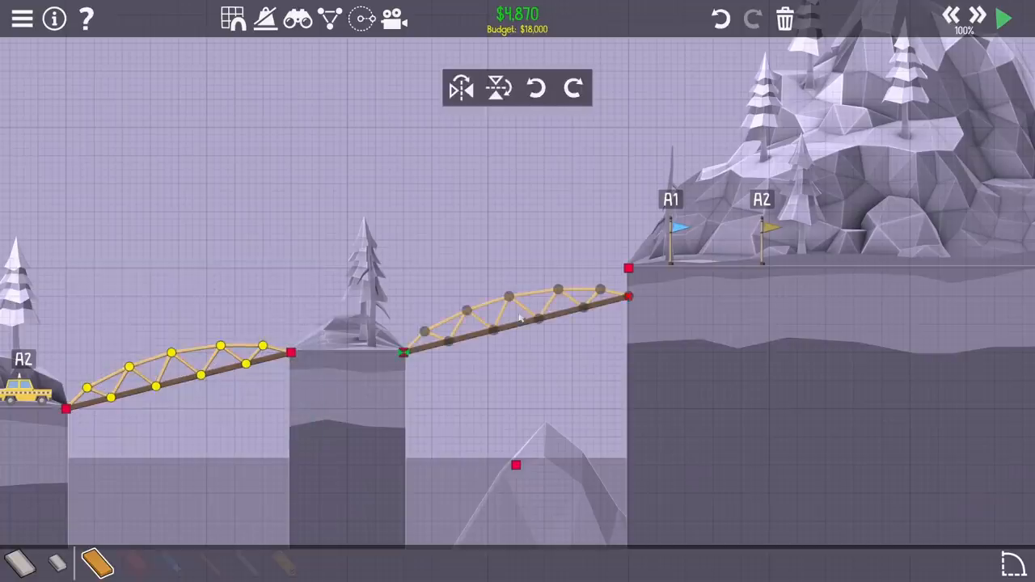
{"action": "left_click", "coordinate": [1003, 19]}
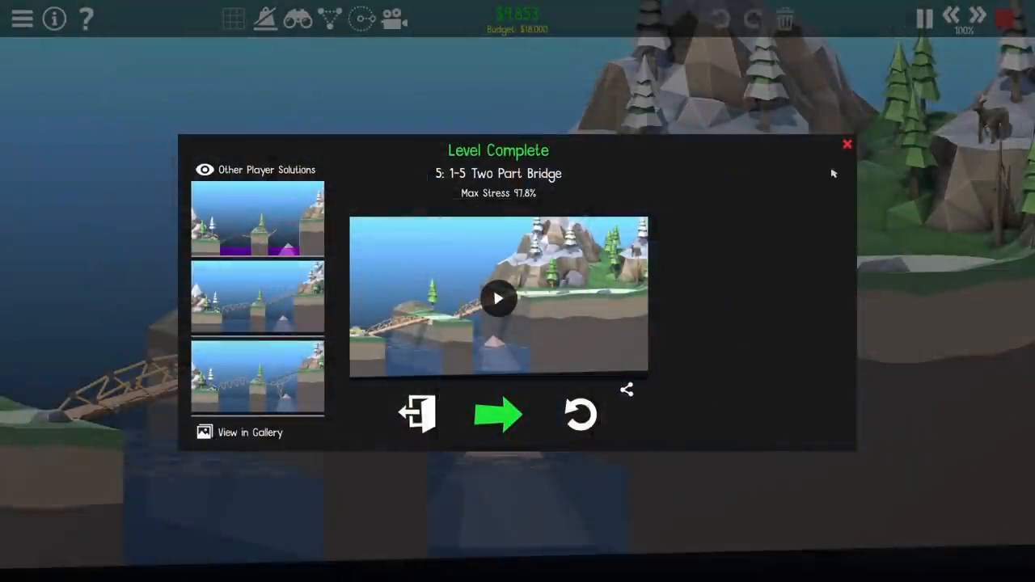
- Advance to level 1-6 Over Bridge, dismiss its $16,000 brief and survey the empty gap
{"action": "left_click", "coordinate": [498, 414]}
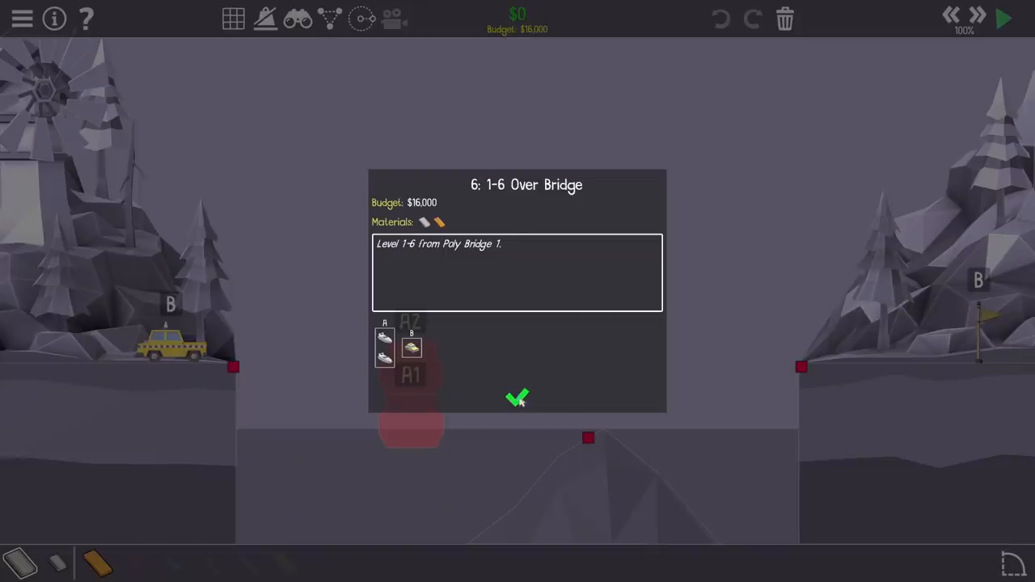
{"action": "left_click", "coordinate": [517, 398]}
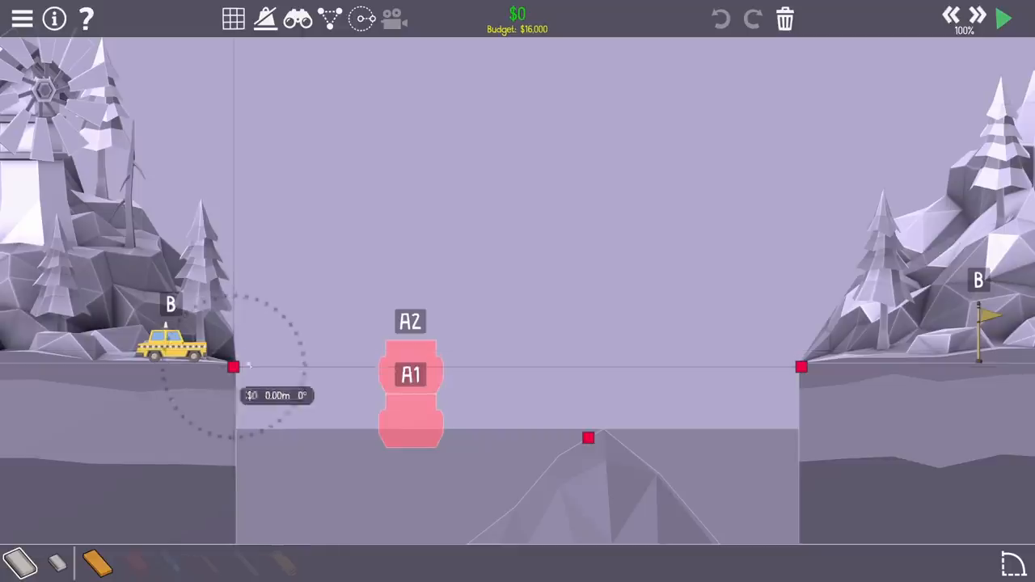
{"action": "left_click_drag", "start_coordinate": [233, 368], "coordinate": [800, 367]}
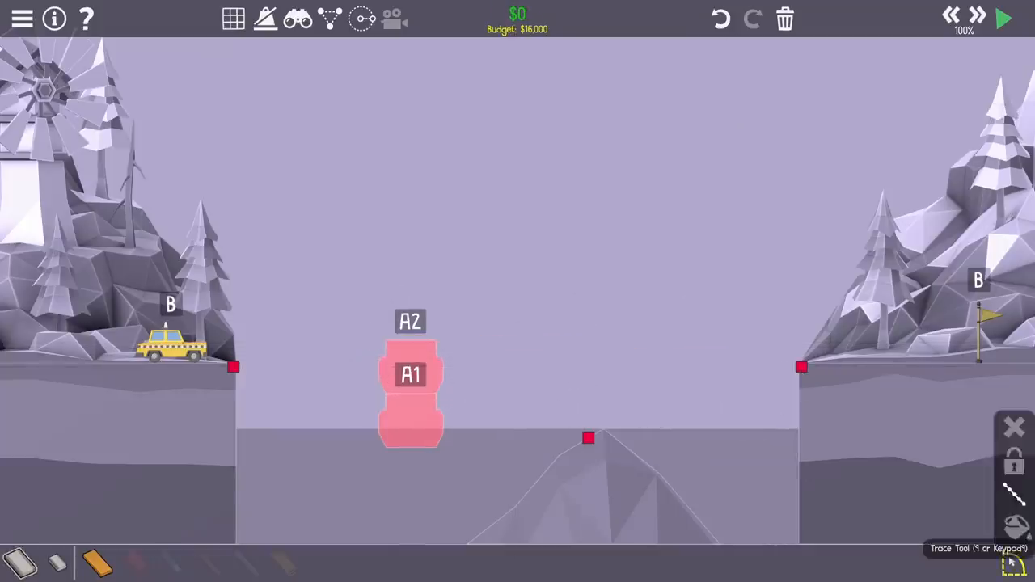
{"action": "mouse_move", "coordinate": [1015, 489]}
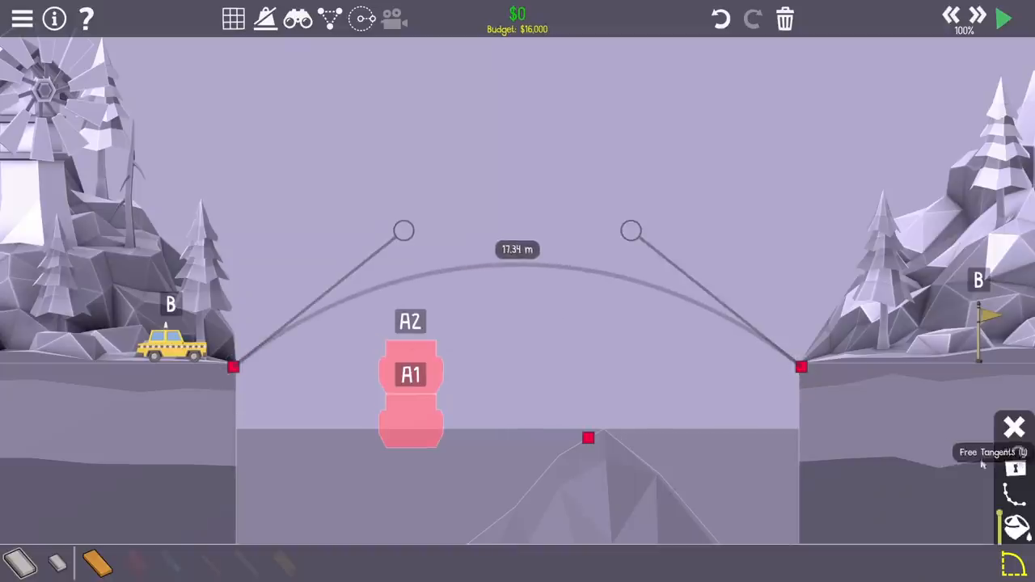
- Reshape the traced curve so the deck arches just above the A2 marker
{"action": "left_click_drag", "start_coordinate": [403, 230], "coordinate": [337, 492]}
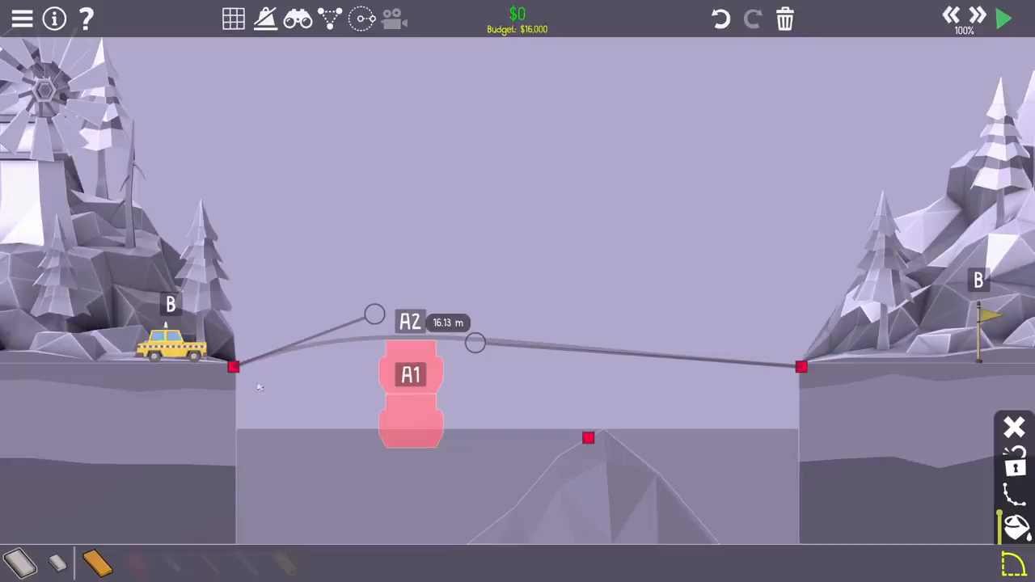
{"action": "left_click_drag", "start_coordinate": [375, 314], "coordinate": [396, 316]}
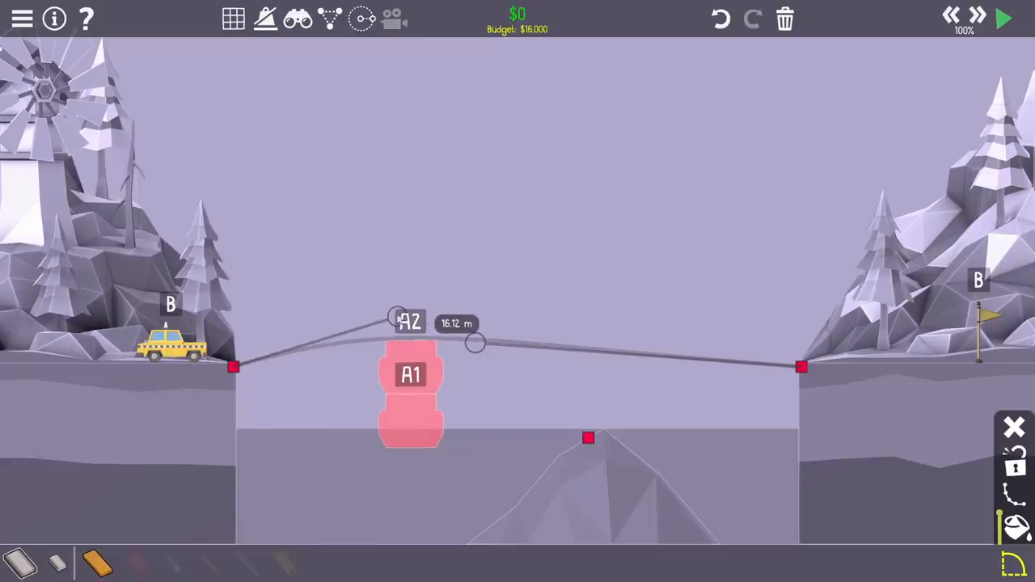
{"action": "left_click_drag", "start_coordinate": [398, 317], "coordinate": [388, 314]}
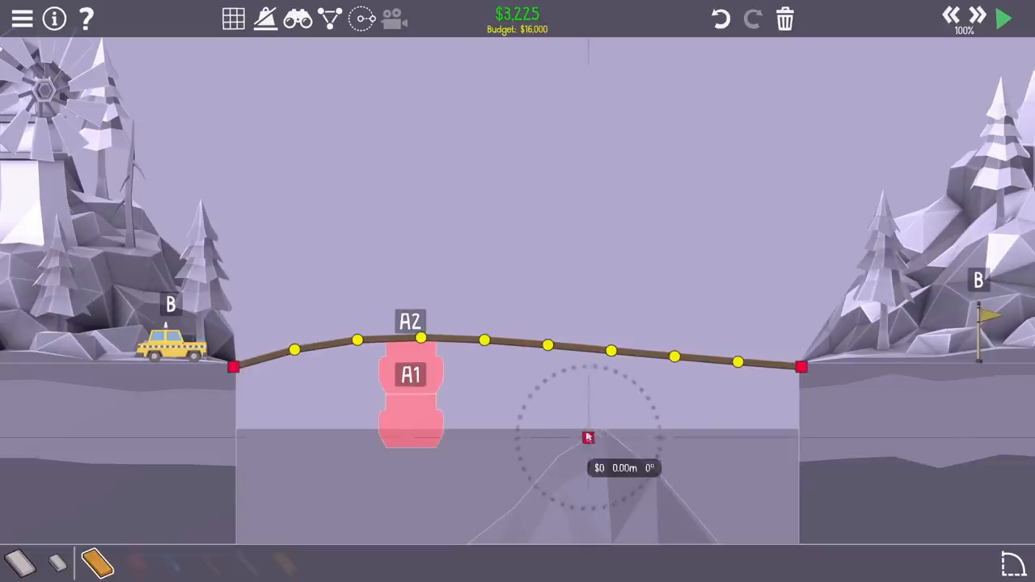
- Add truss supports and a strut to the central rock, run the test, and advance to 1-7
{"action": "left_click_drag", "start_coordinate": [589, 436], "coordinate": [546, 346]}
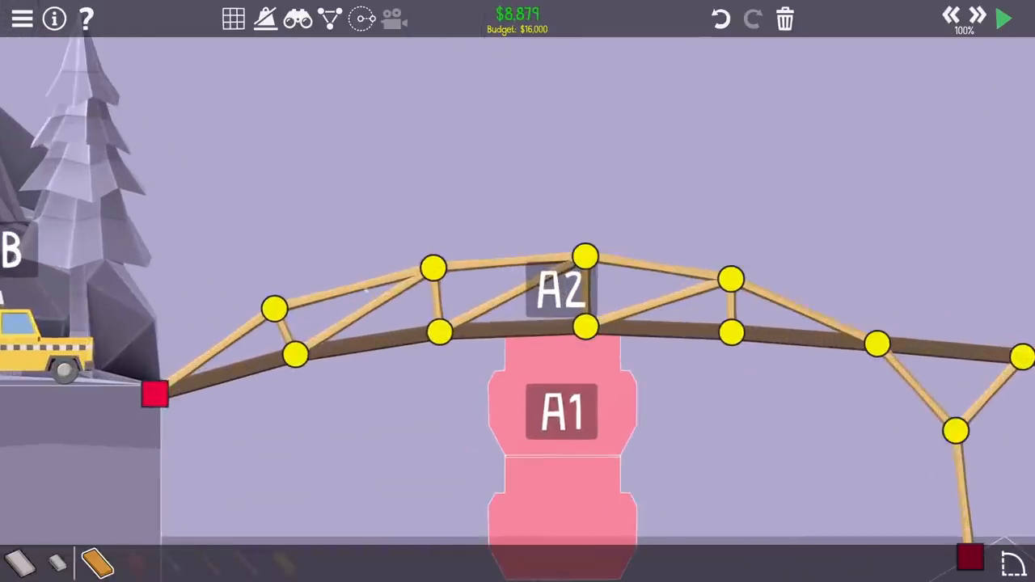
{"action": "left_click", "coordinate": [434, 266]}
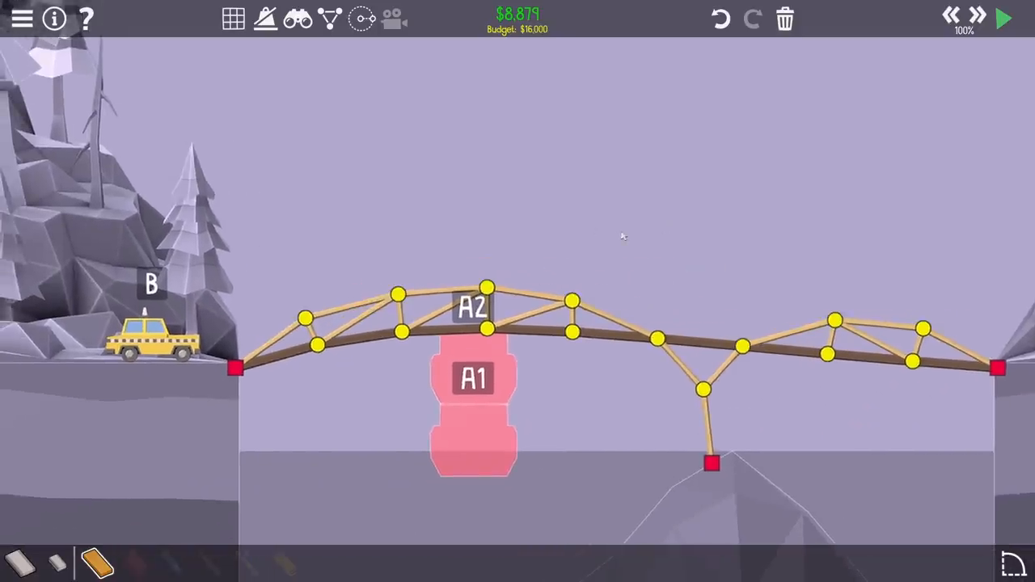
{"action": "left_click", "coordinate": [1003, 19]}
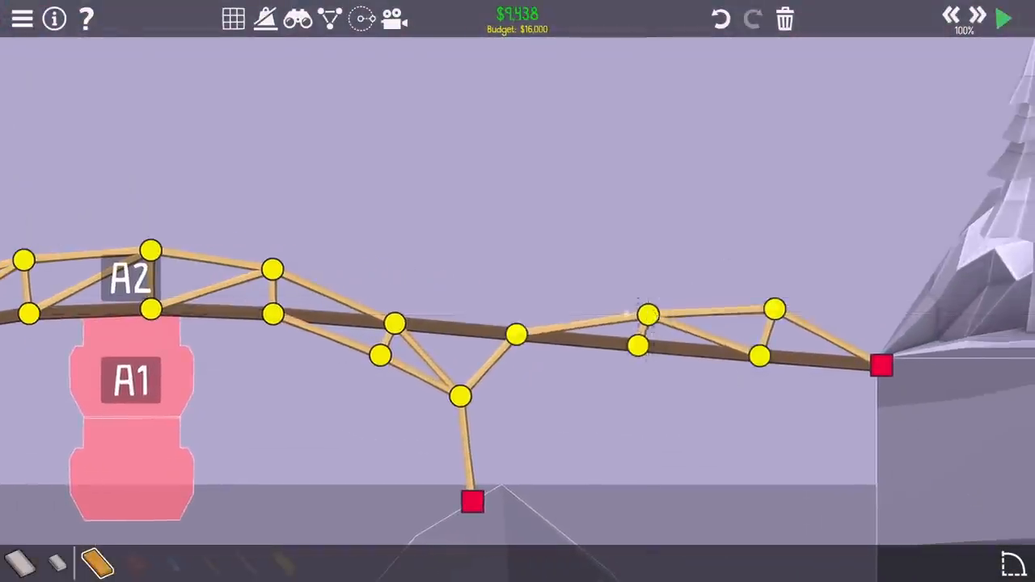
{"action": "left_click", "coordinate": [1002, 19]}
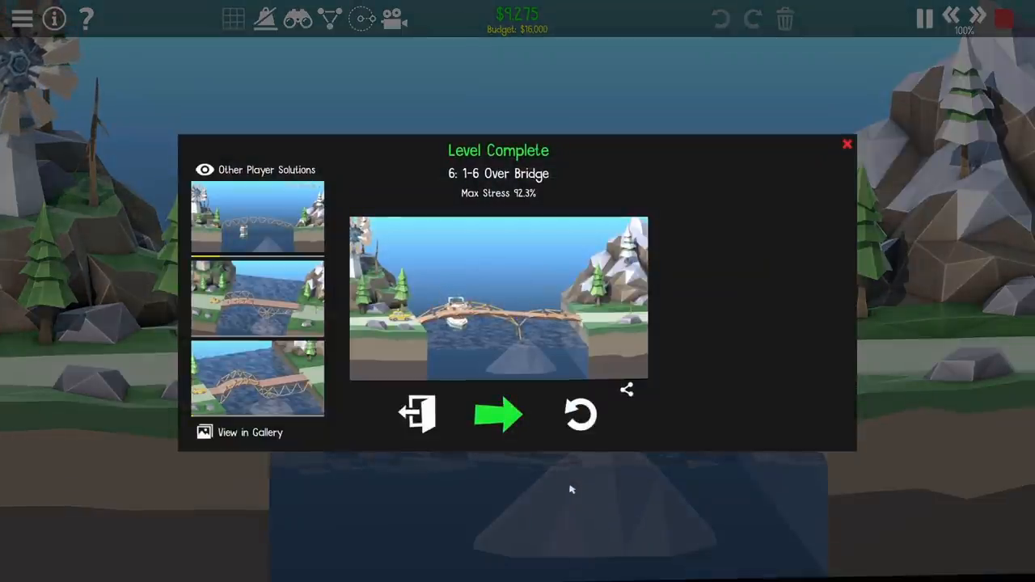
{"action": "left_click", "coordinate": [498, 414]}
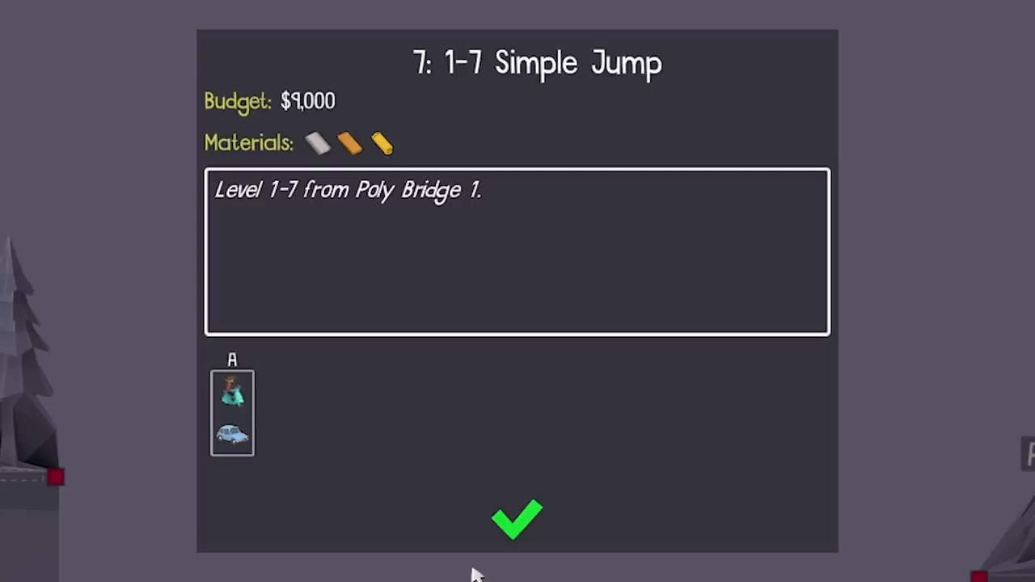
- Dismiss the 1-7 briefing and extend the road deck out from the left bank
{"action": "left_click", "coordinate": [517, 519]}
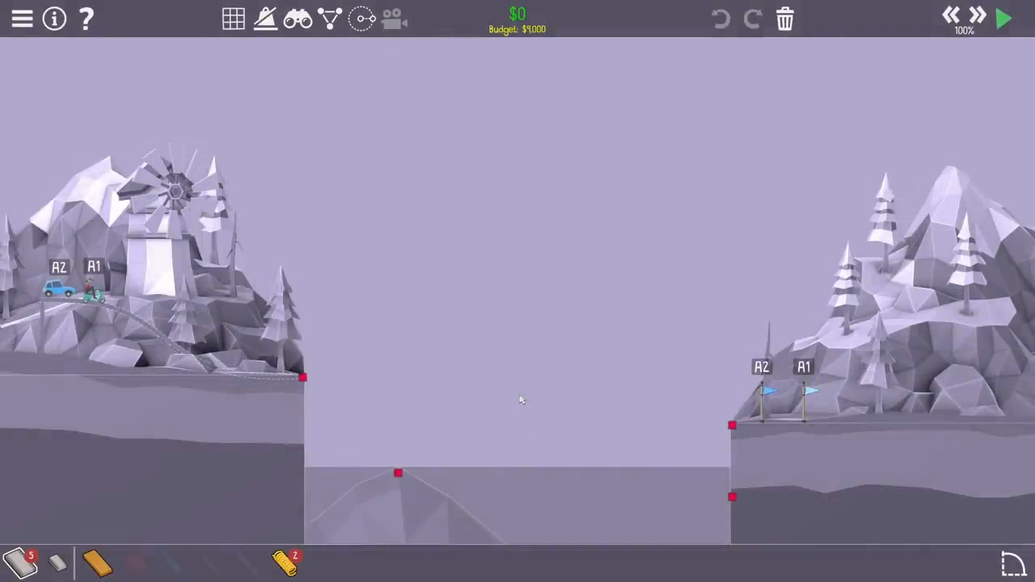
{"action": "mouse_move", "coordinate": [284, 563]}
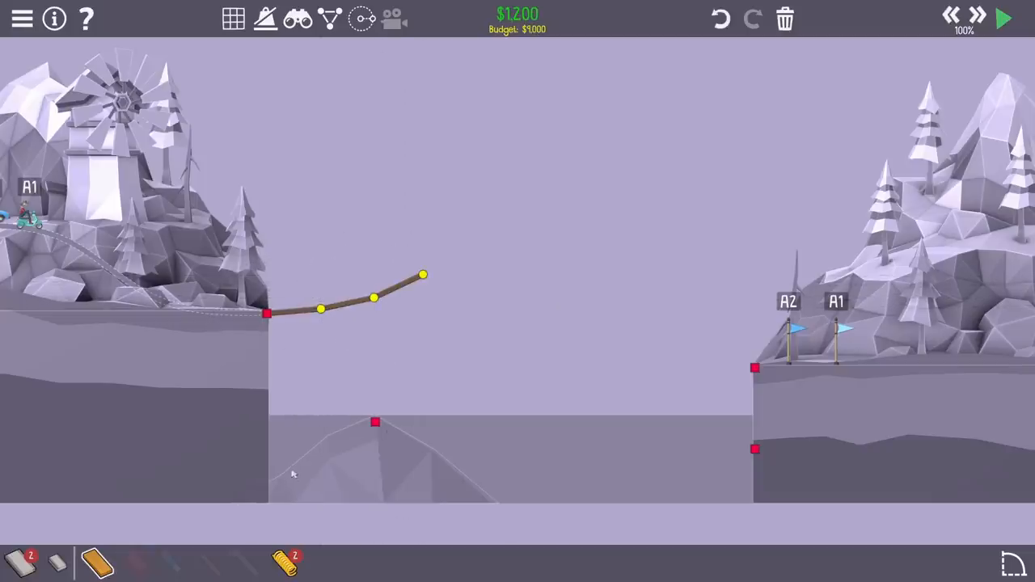
{"action": "left_click", "coordinate": [1003, 19]}
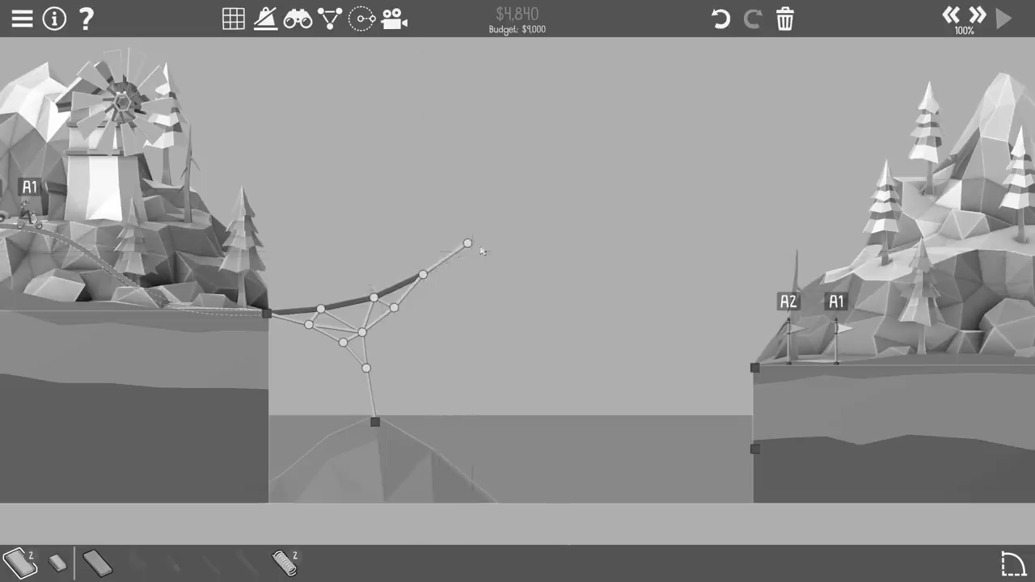
- Test the Simple Jump bridge and reinforce the strut marked as first break
{"action": "left_click", "coordinate": [1003, 17]}
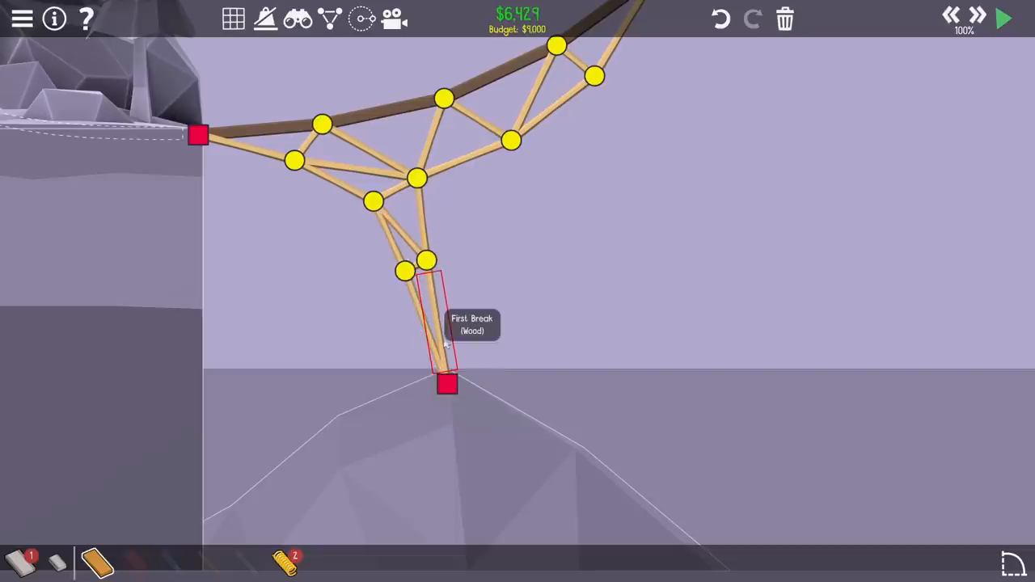
{"action": "left_click", "coordinate": [1002, 19]}
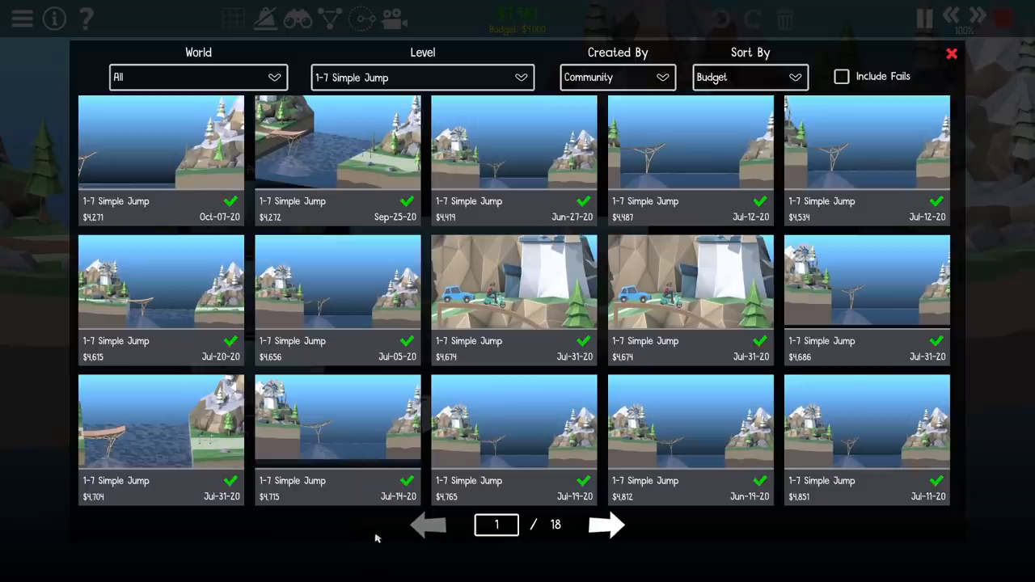
{"action": "mouse_move", "coordinate": [371, 536]}
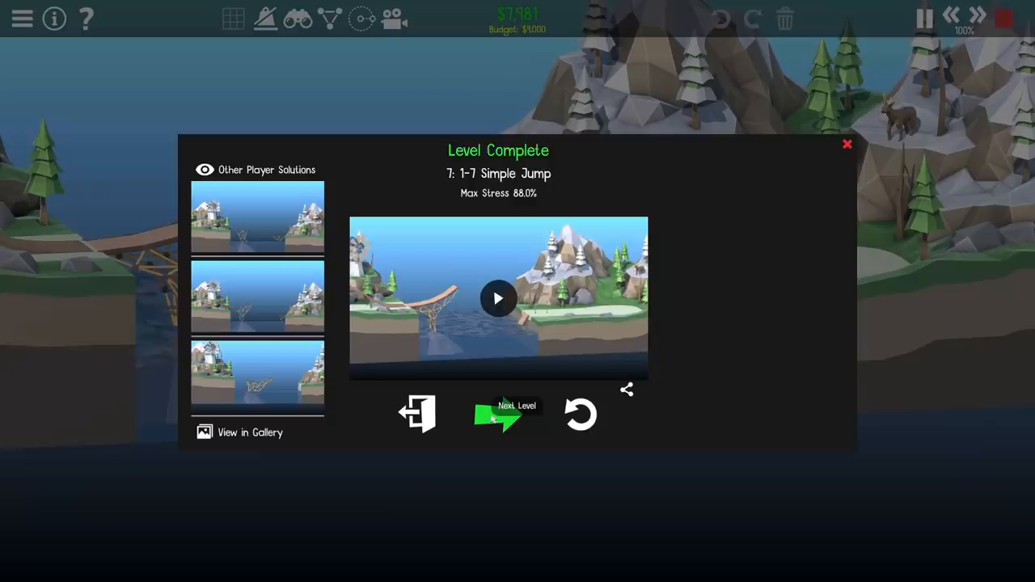
- Advance from the Level Complete screen to 1-8 Overpass
{"action": "left_click", "coordinate": [498, 414]}
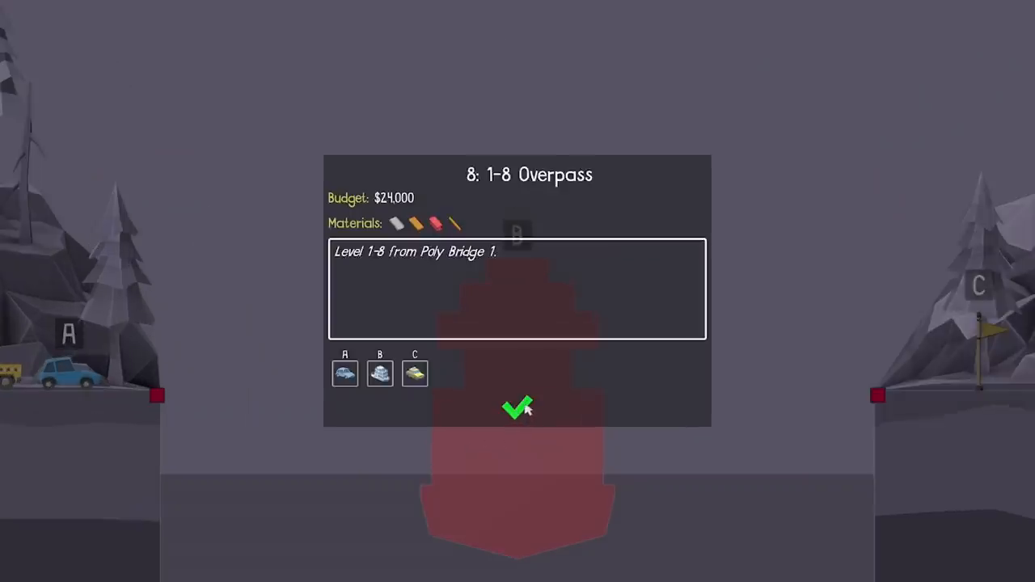
- Dismiss the 1-8 Overpass briefing to start building
{"action": "left_click", "coordinate": [518, 408]}
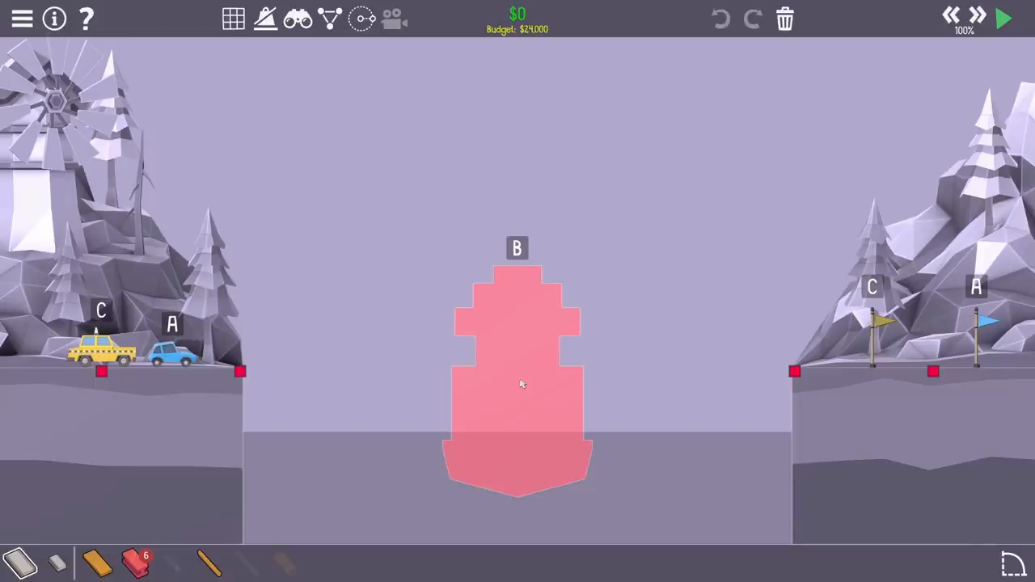
{"action": "mouse_move", "coordinate": [445, 369]}
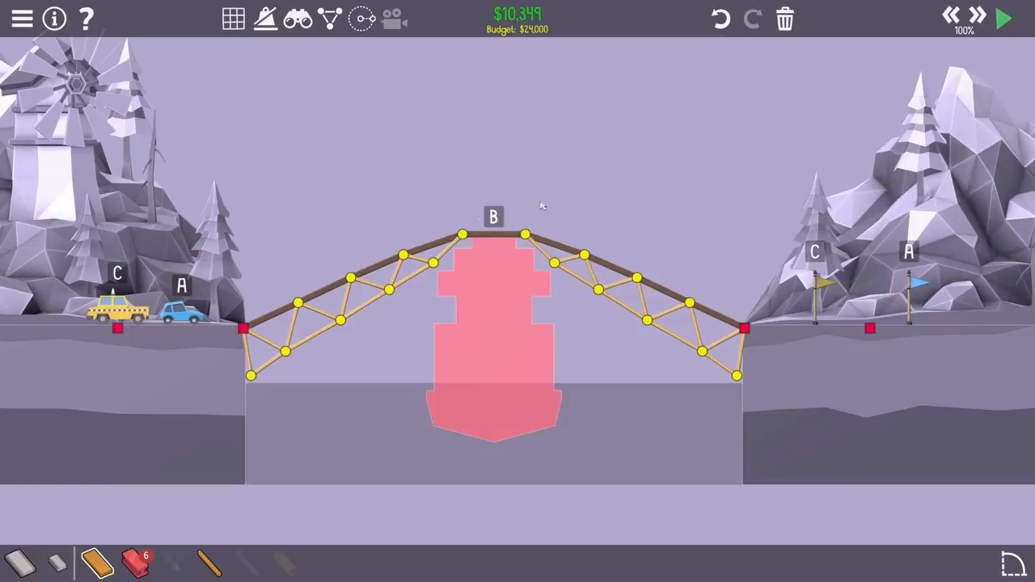
- Add wooden bracing around the arch peak near the B marker, cost $11,339
{"action": "left_click", "coordinate": [1001, 20]}
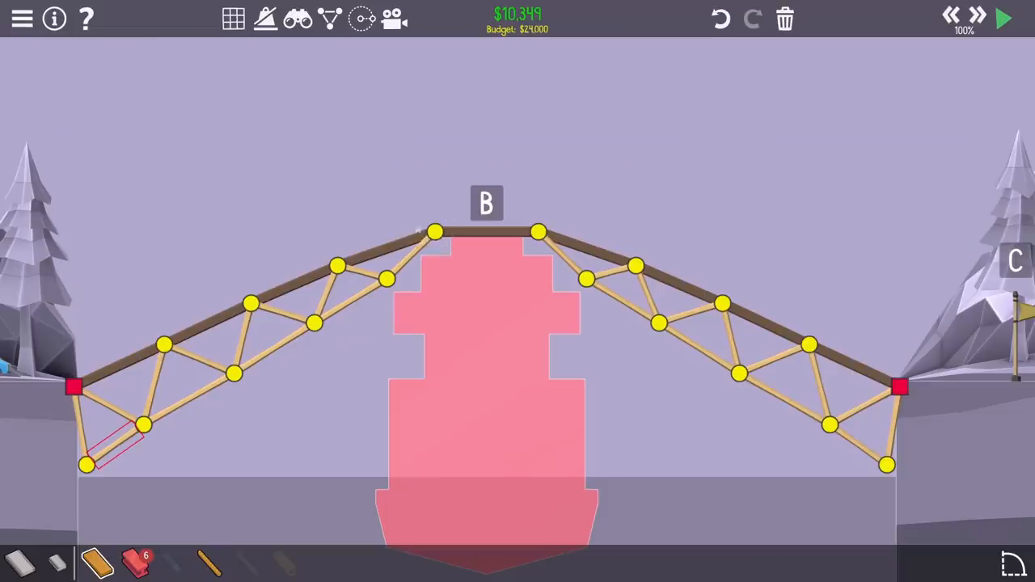
{"action": "left_click_drag", "start_coordinate": [434, 233], "coordinate": [450, 207]}
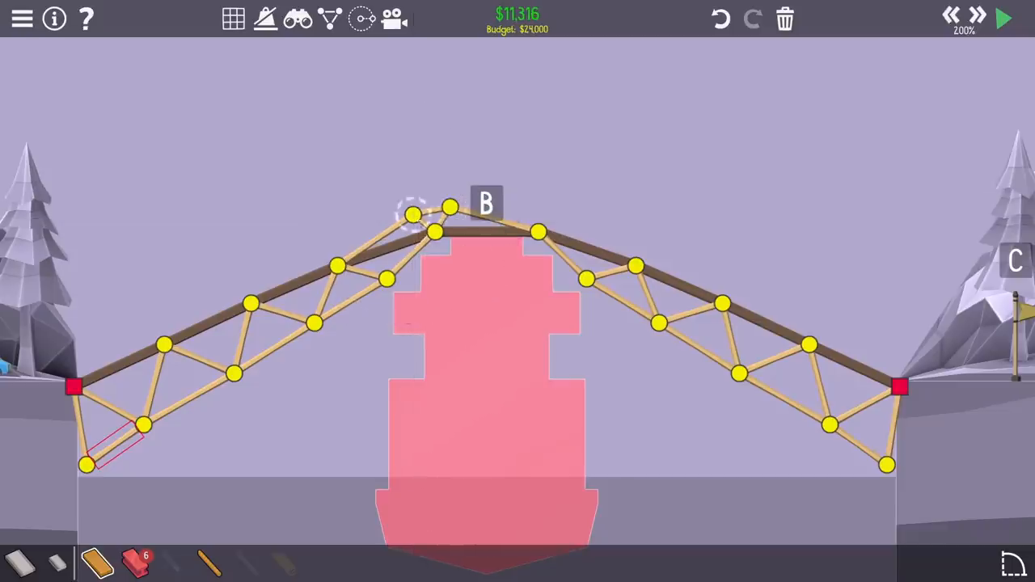
{"action": "left_click", "coordinate": [1003, 19]}
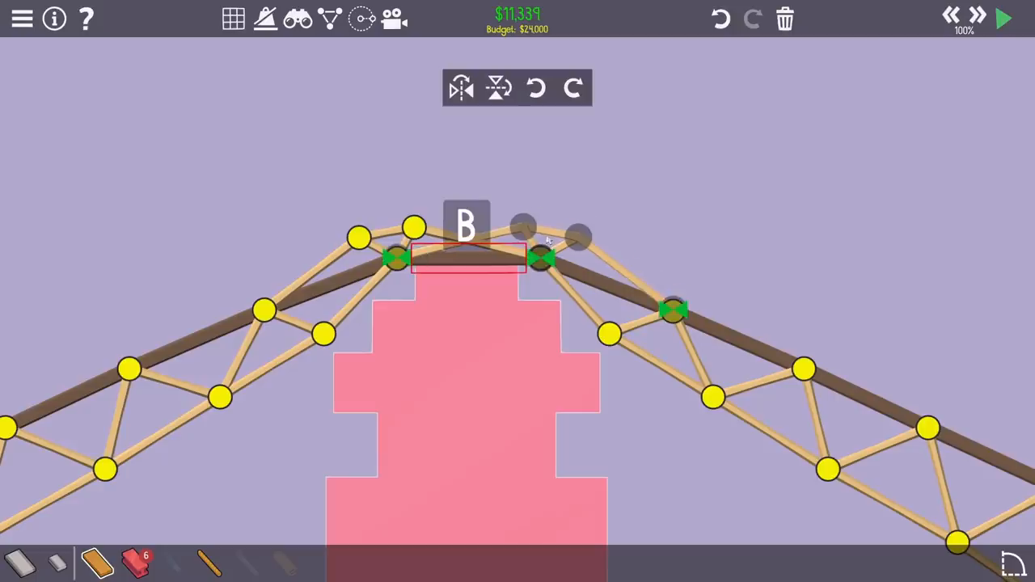
- Run a test of the Overpass bridge, then stop it and return to building
{"action": "left_click", "coordinate": [1003, 18]}
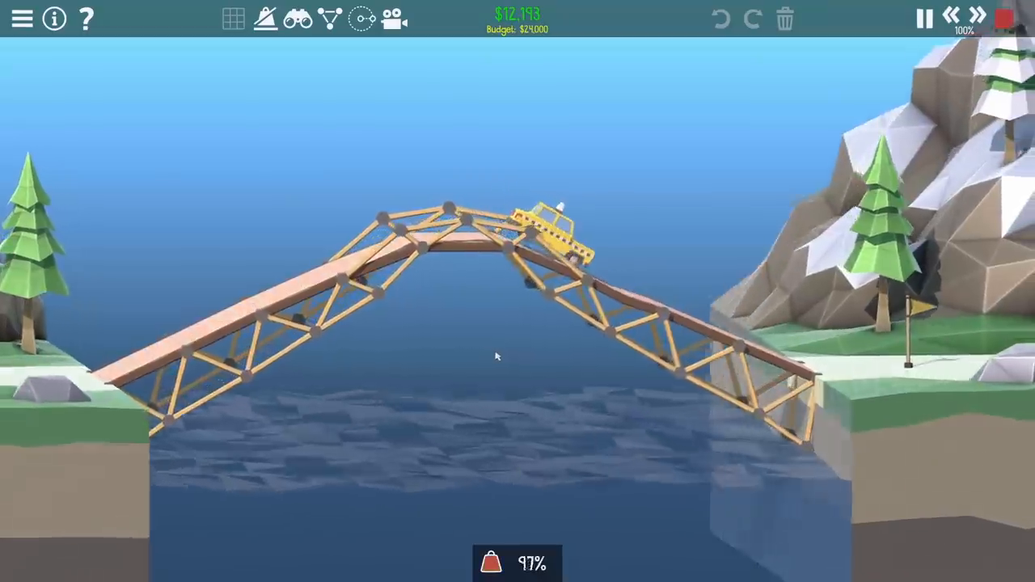
{"action": "left_click", "coordinate": [924, 17]}
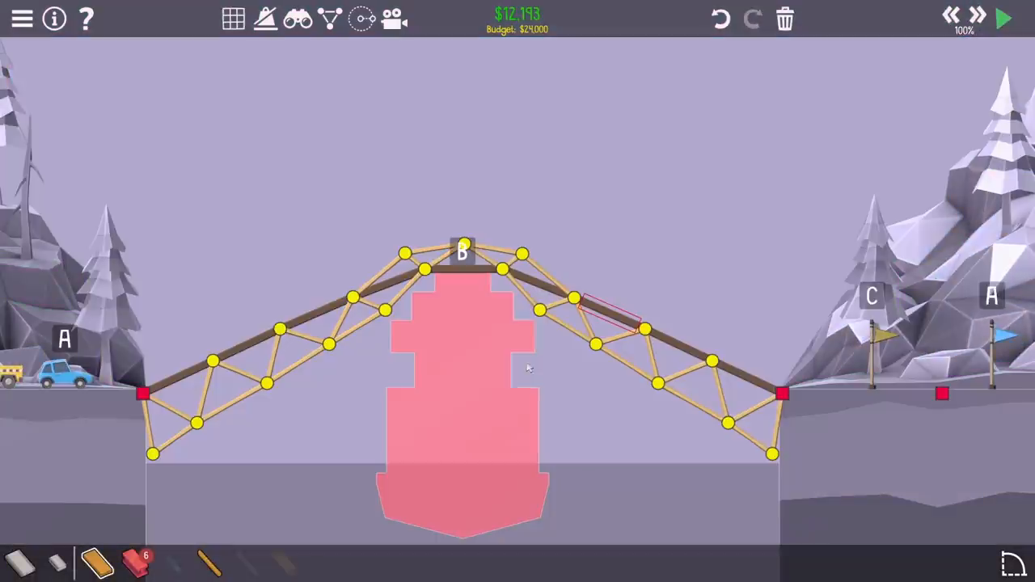
{"action": "left_click", "coordinate": [1003, 20]}
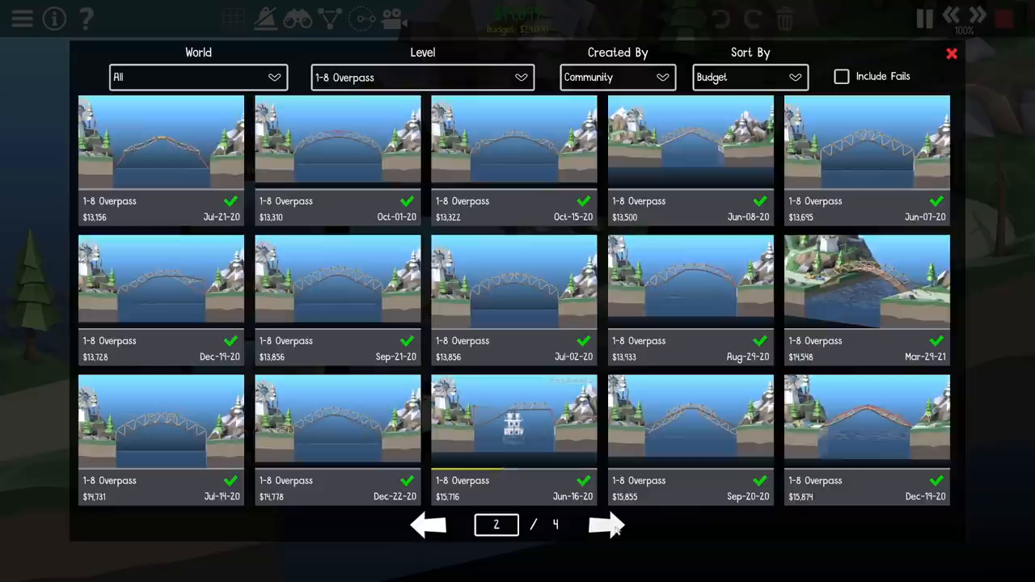
- Page through the 1-8 Overpass gallery and replay a $17,975 community solution
{"action": "left_click", "coordinate": [606, 525]}
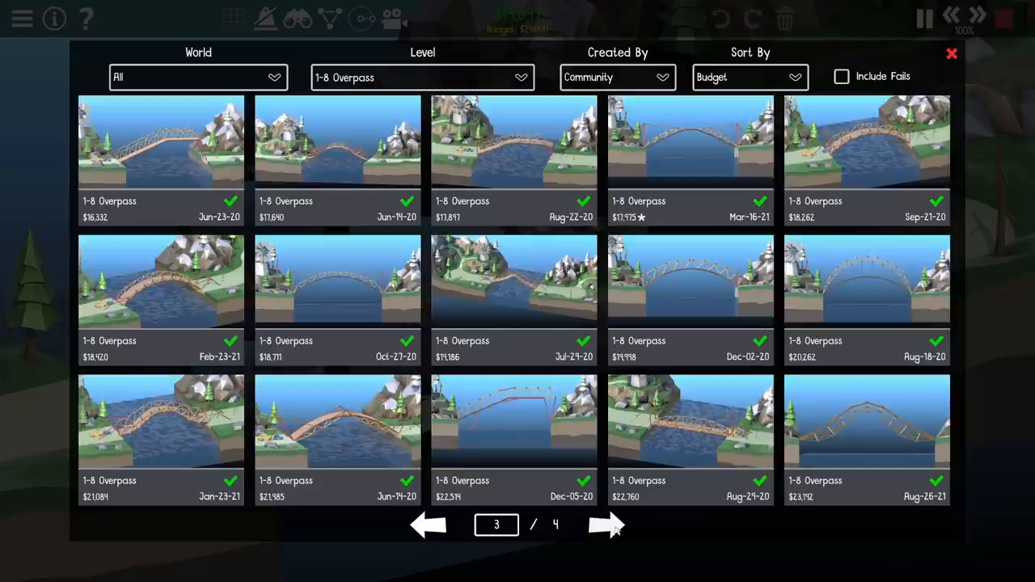
{"action": "left_click", "coordinate": [867, 278]}
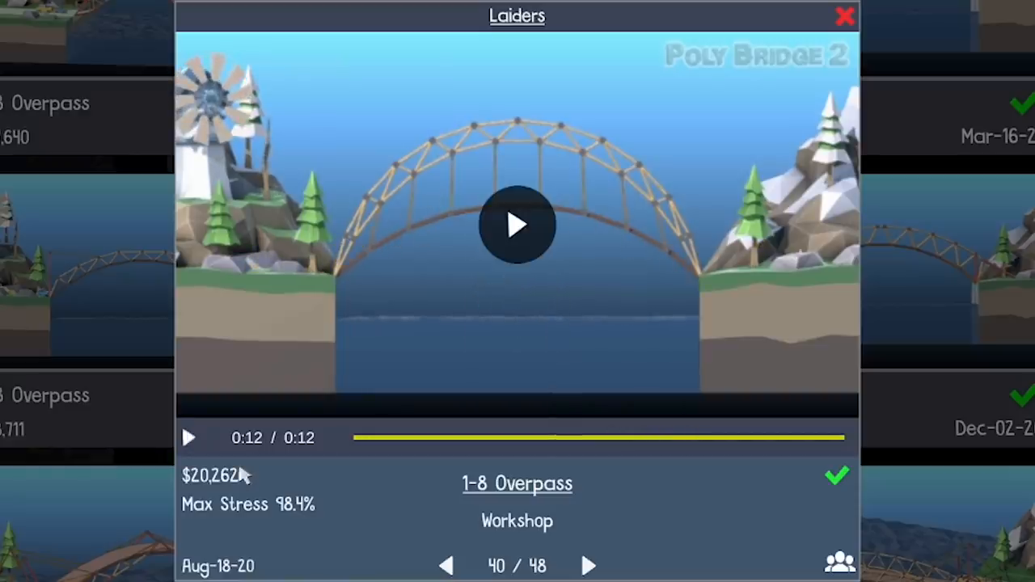
{"action": "mouse_move", "coordinate": [812, 131]}
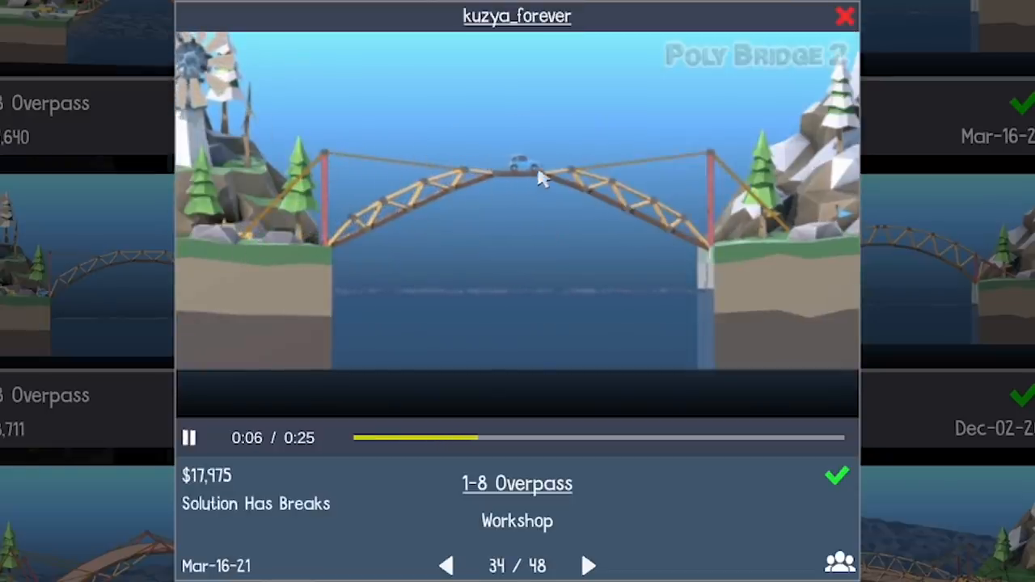
{"action": "mouse_move", "coordinate": [385, 229]}
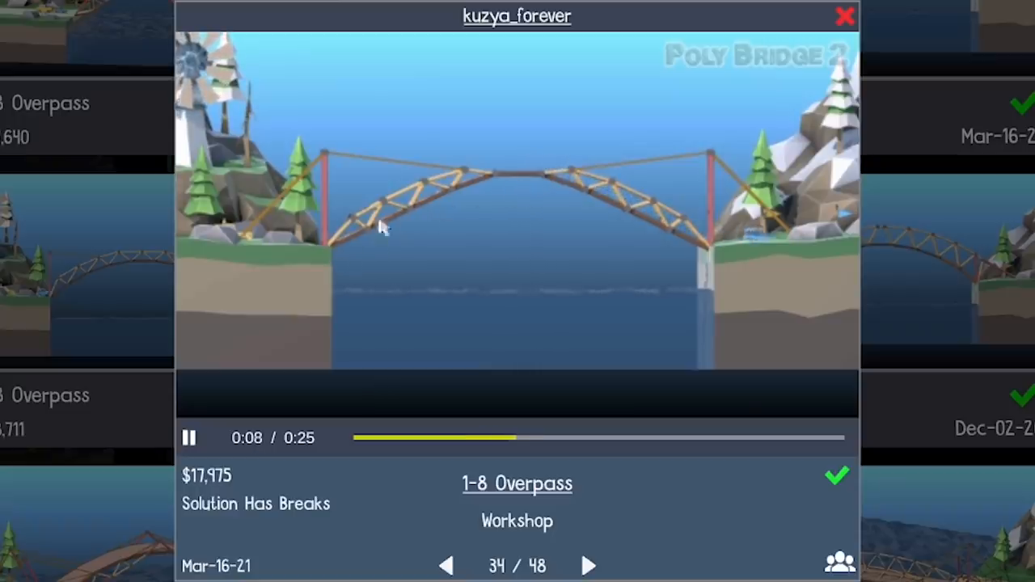
{"action": "left_click", "coordinate": [446, 566]}
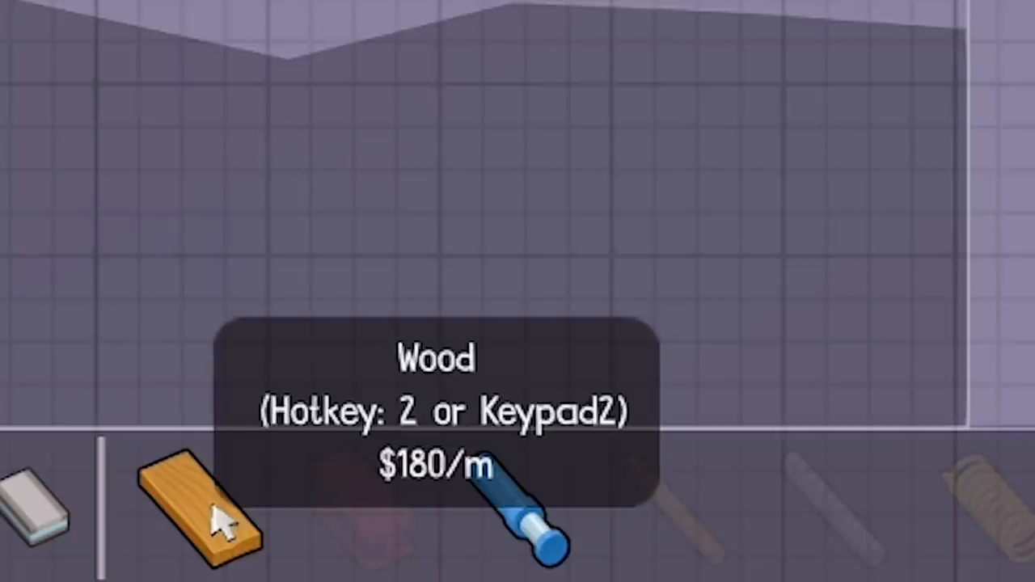
{"action": "mouse_move", "coordinate": [518, 518]}
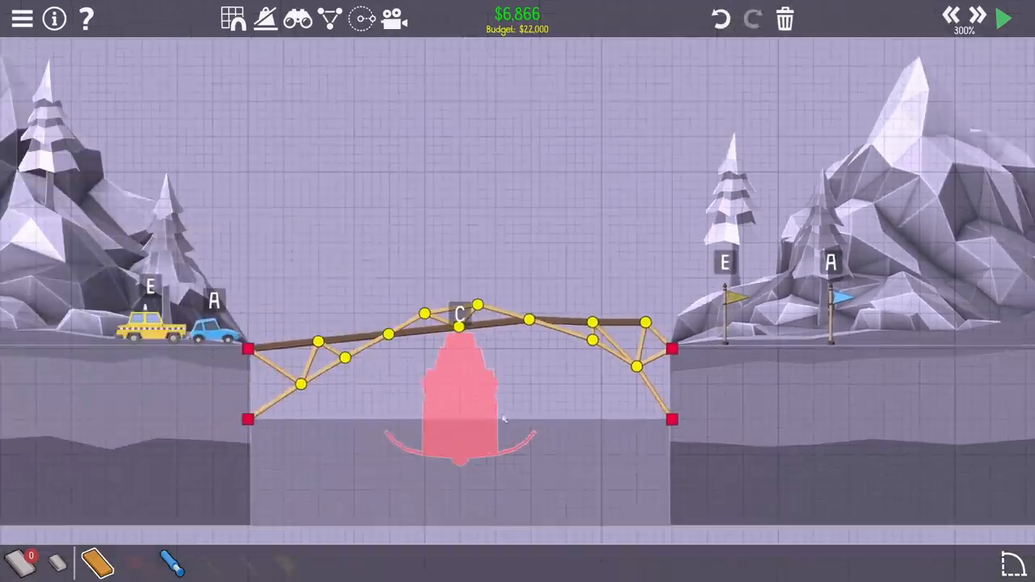
- Show the community gallery for 1-9 Paddleboat Drawbridge sorted by budget
{"action": "left_click", "coordinate": [1001, 18]}
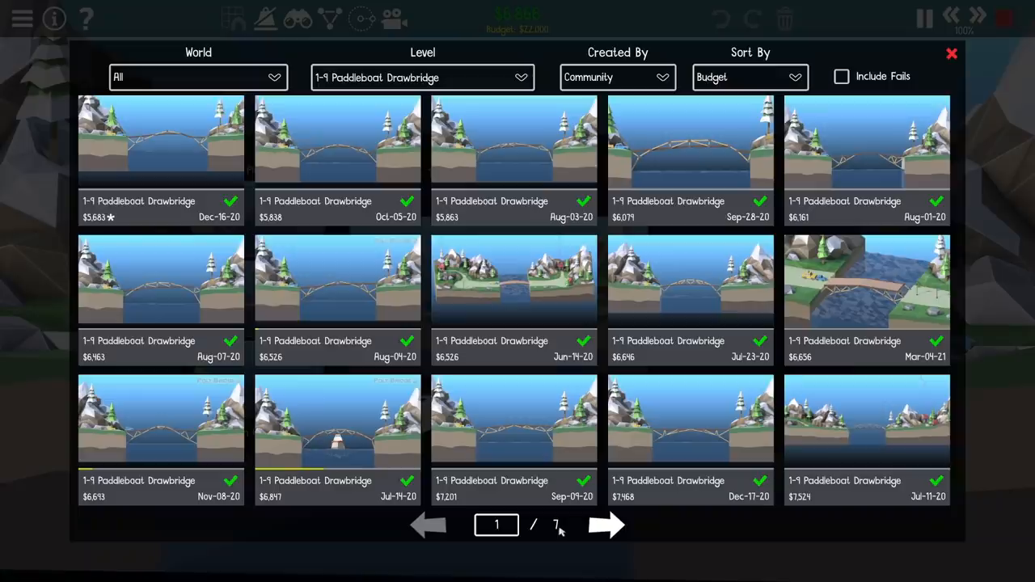
- Browse to gallery page 2 and play DragoWhooves' $20,463 Paddleboat Drawbridge solution replay
{"action": "left_click", "coordinate": [605, 524]}
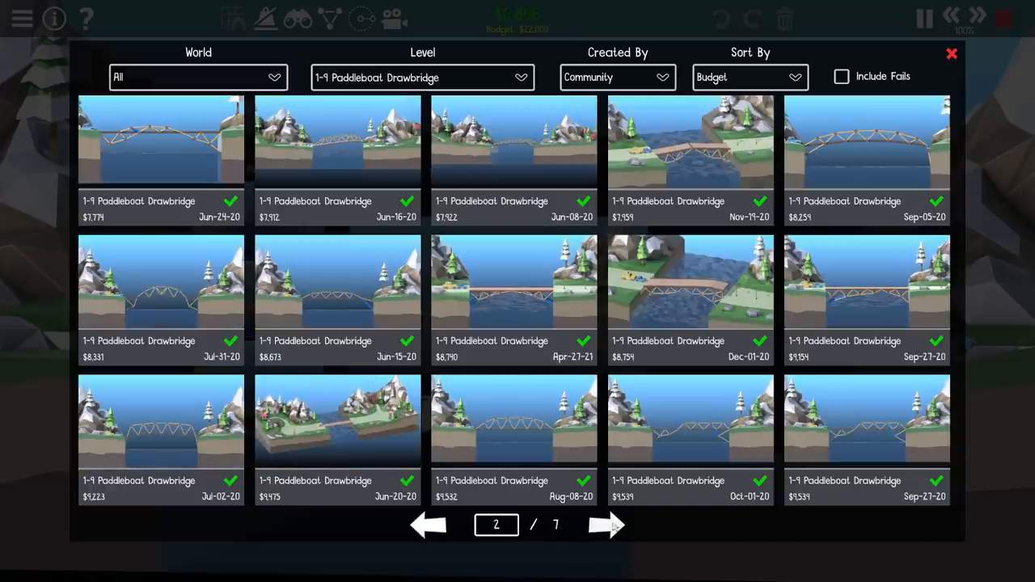
{"action": "left_click", "coordinate": [160, 139]}
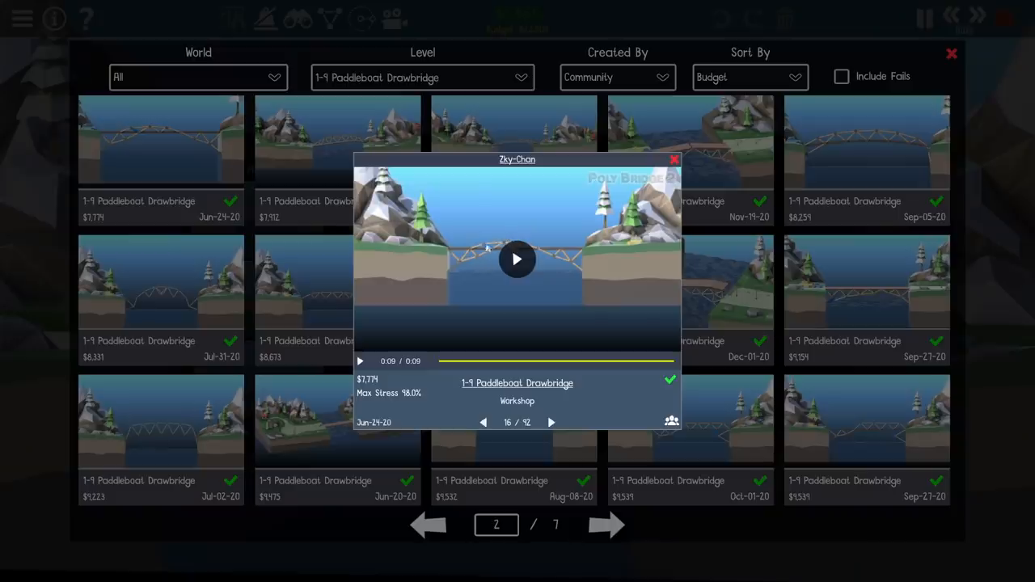
{"action": "left_click", "coordinate": [675, 160]}
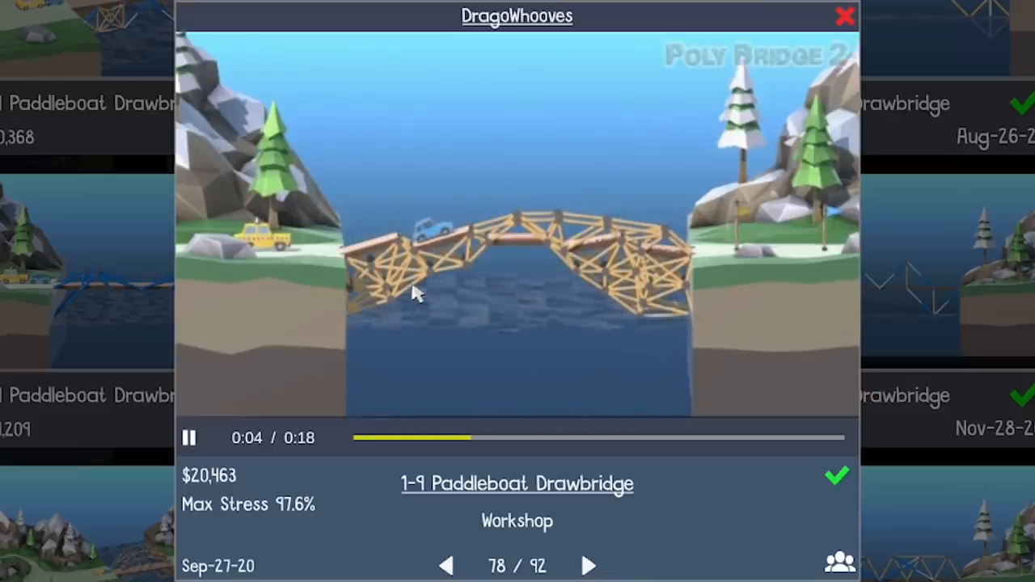
{"action": "mouse_move", "coordinate": [470, 313]}
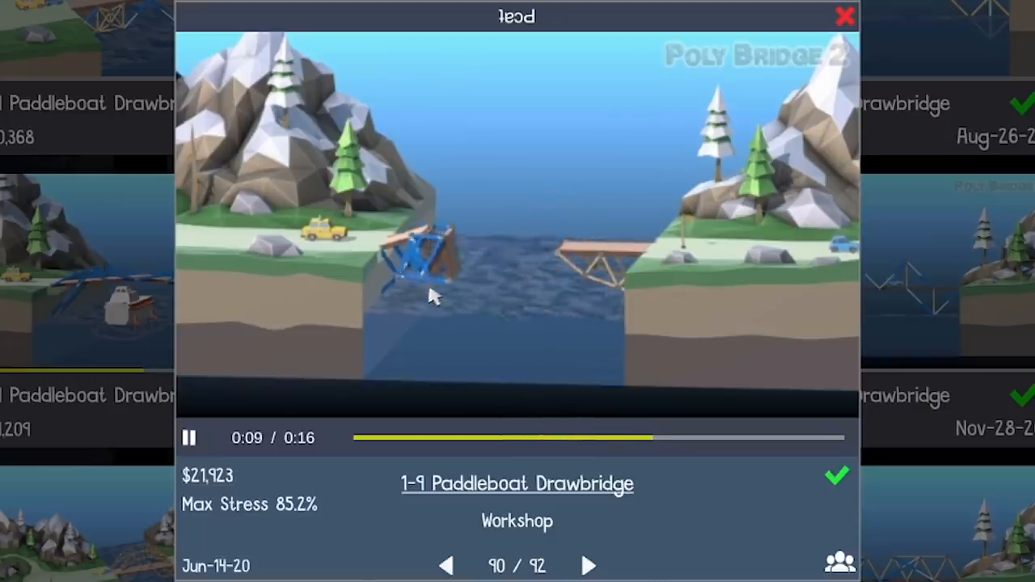
{"action": "mouse_move", "coordinate": [553, 315]}
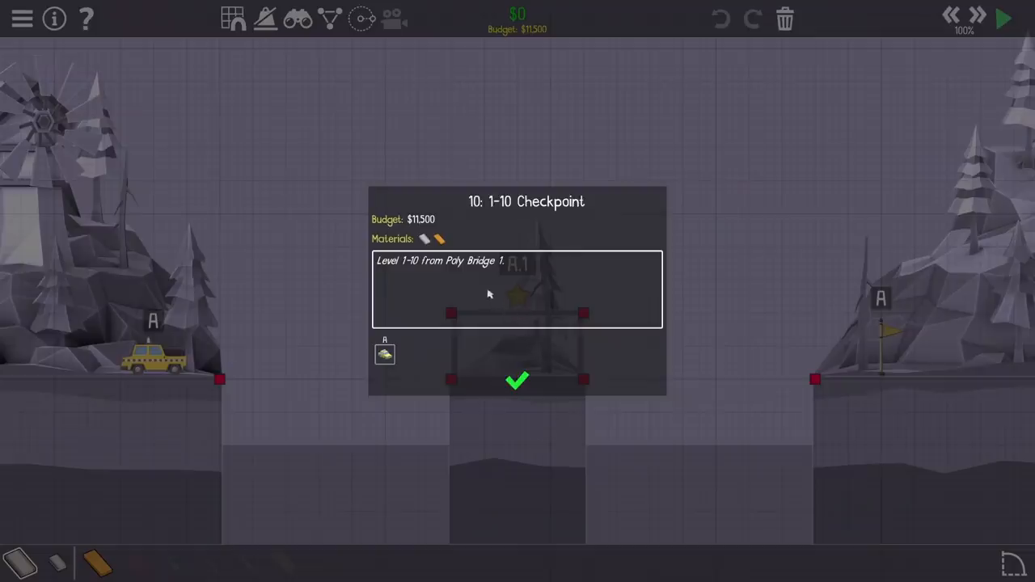
- Dismiss the Checkpoint briefing and clear the trial truss, leaving the gap empty at $0
{"action": "left_click", "coordinate": [517, 381]}
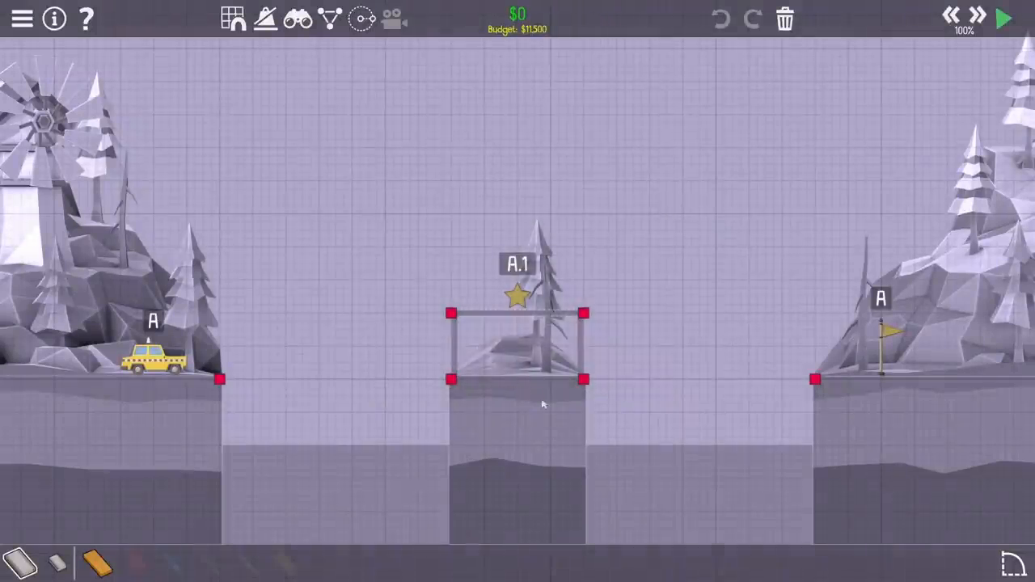
{"action": "mouse_move", "coordinate": [129, 547]}
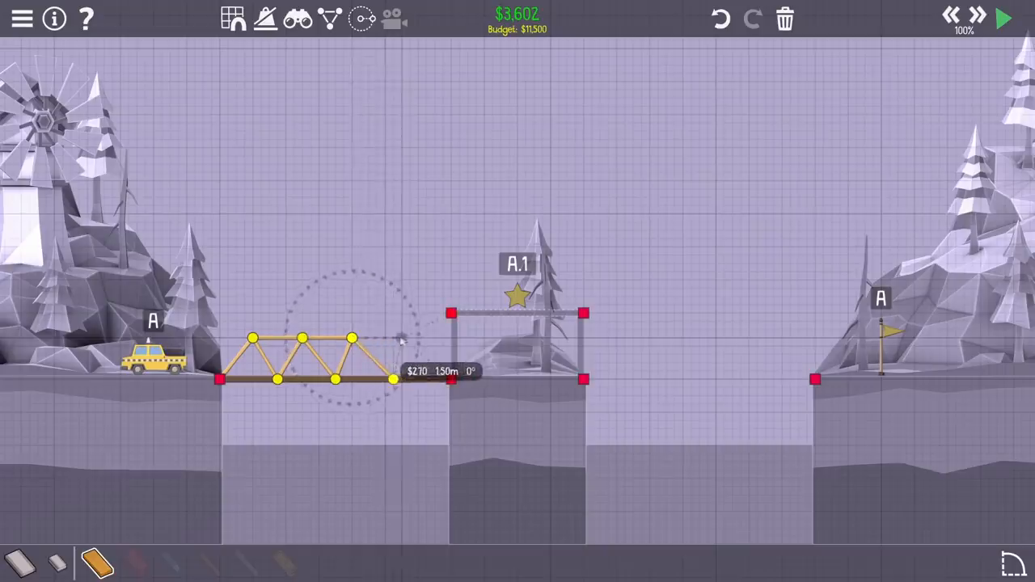
{"action": "left_click", "coordinate": [1001, 18]}
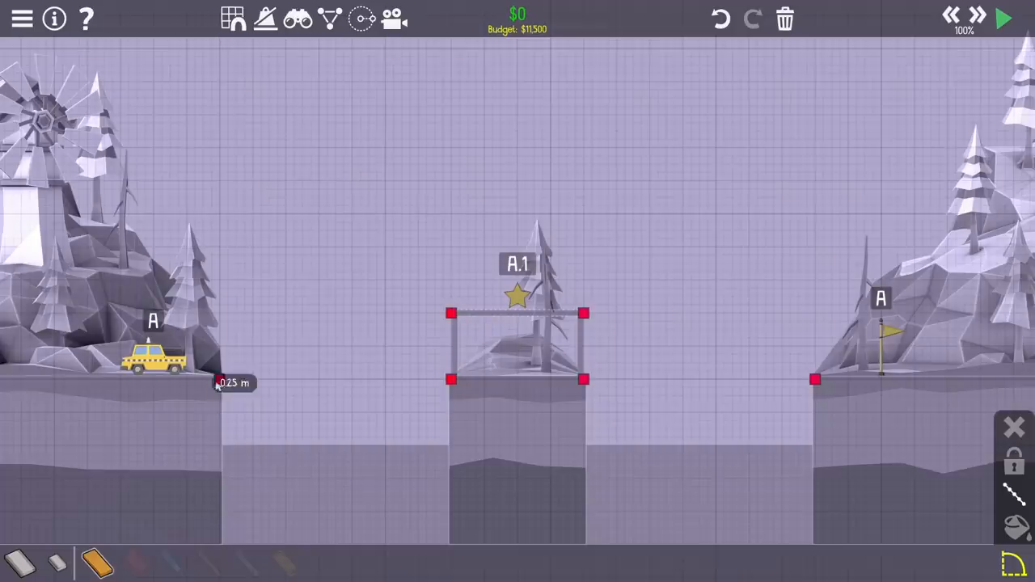
- Lay the $7,524 two-span wooden truss to the middle pier and view its community solutions
{"action": "left_click_drag", "start_coordinate": [223, 380], "coordinate": [449, 314]}
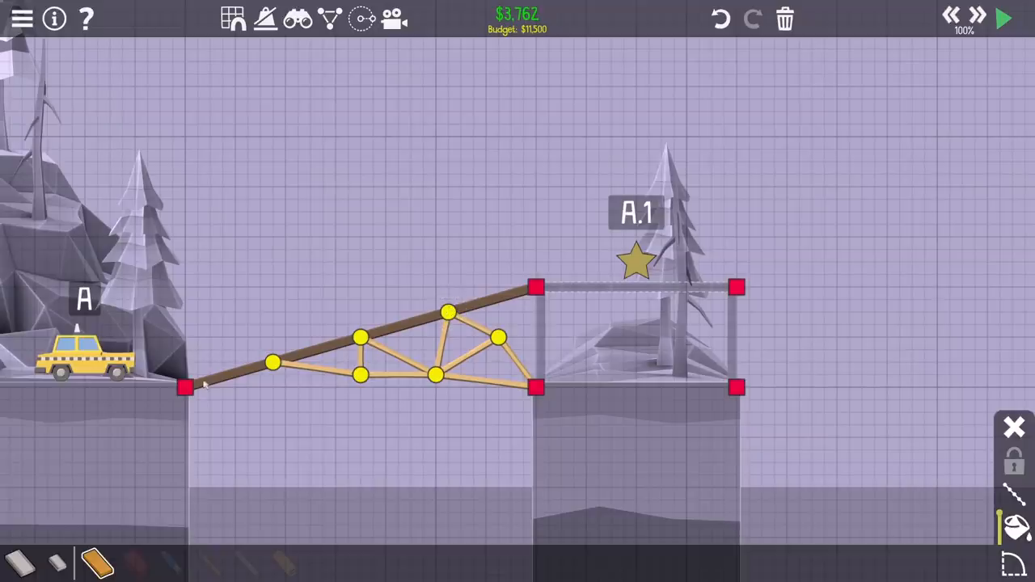
{"action": "mouse_move", "coordinate": [314, 398]}
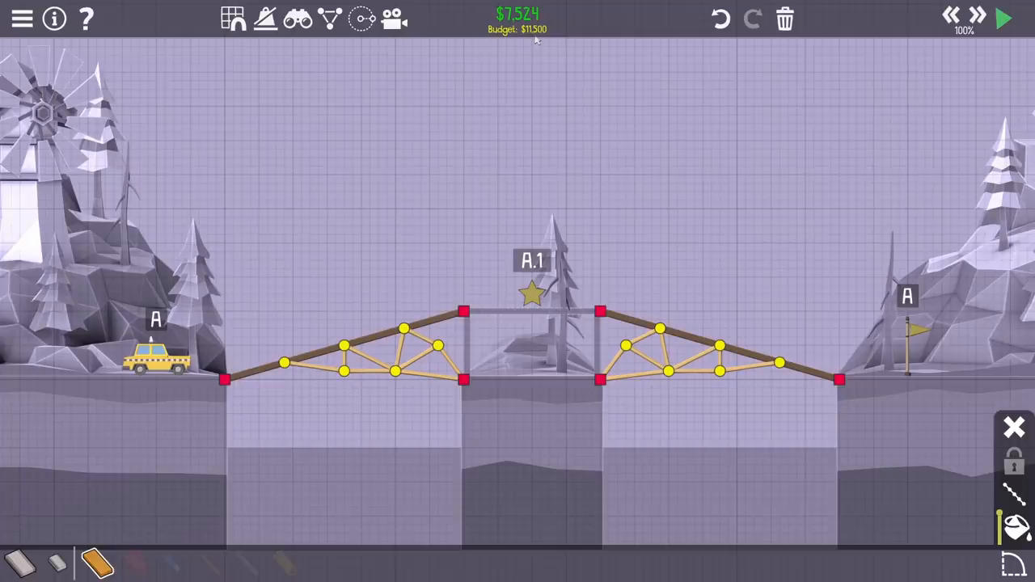
{"action": "left_click", "coordinate": [1003, 20]}
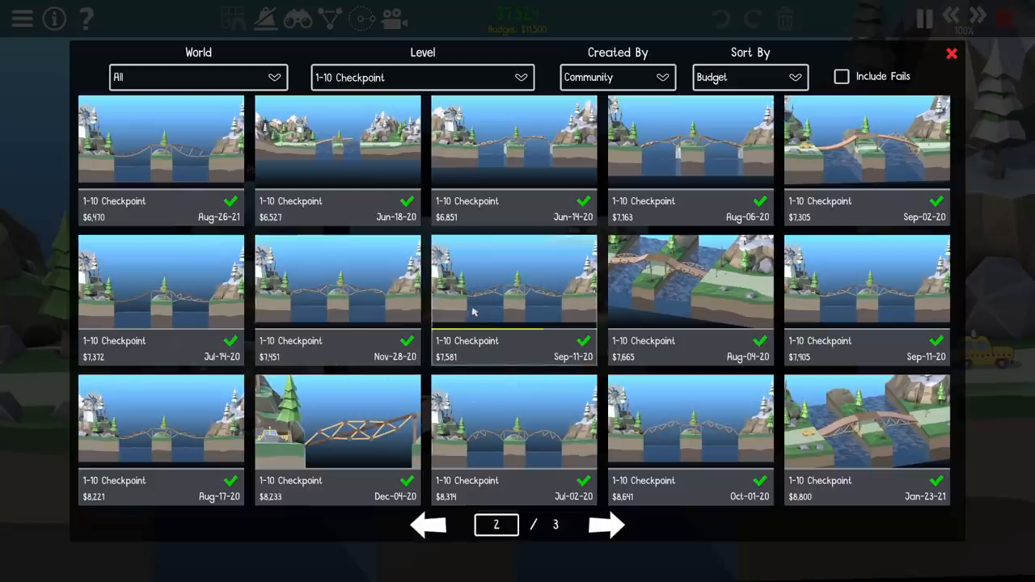
- Watch the $3,228 Checkpoint community solution replay with breaks, then close it
{"action": "left_click", "coordinate": [514, 278]}
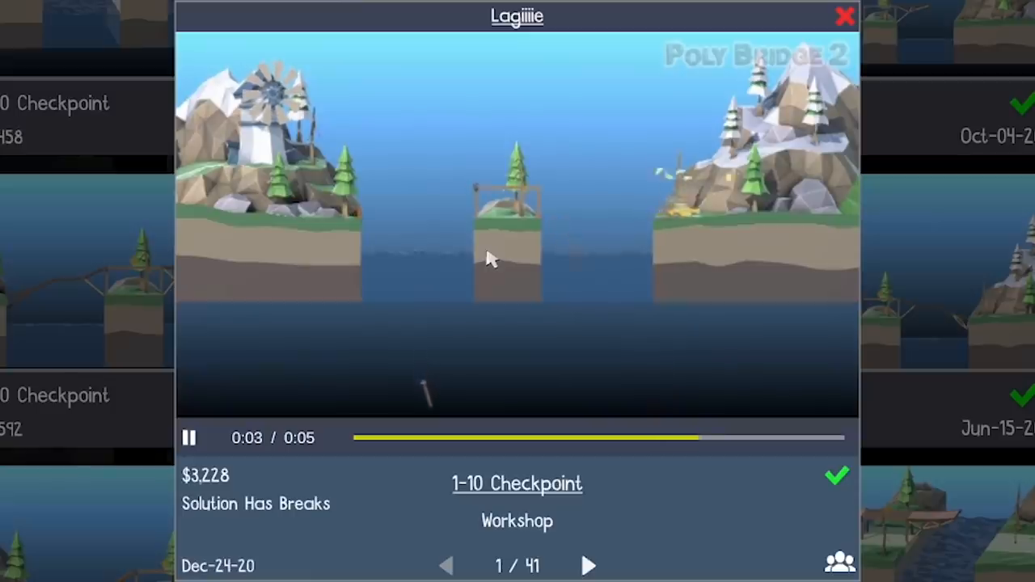
{"action": "left_click", "coordinate": [189, 436]}
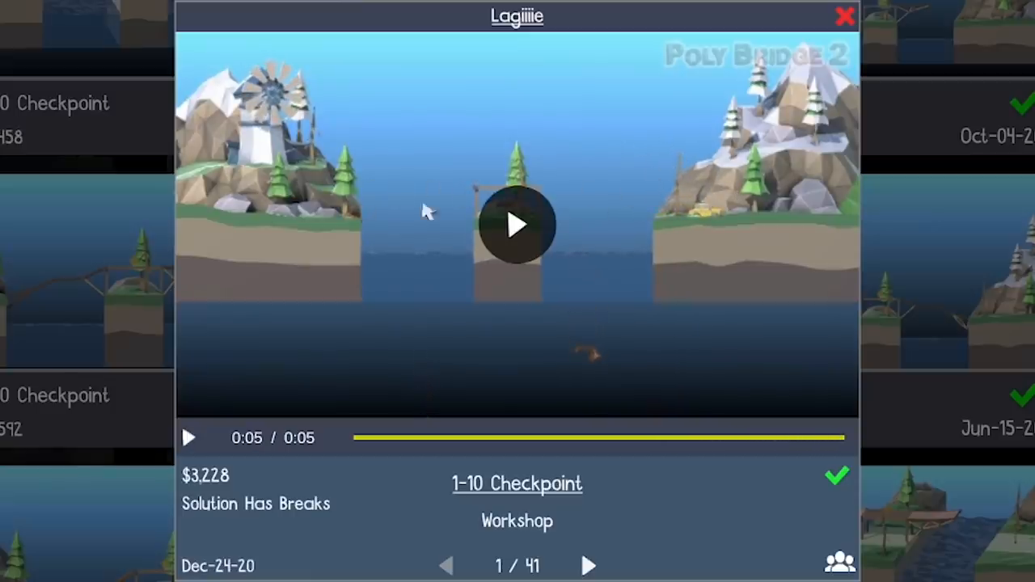
{"action": "mouse_move", "coordinate": [357, 249]}
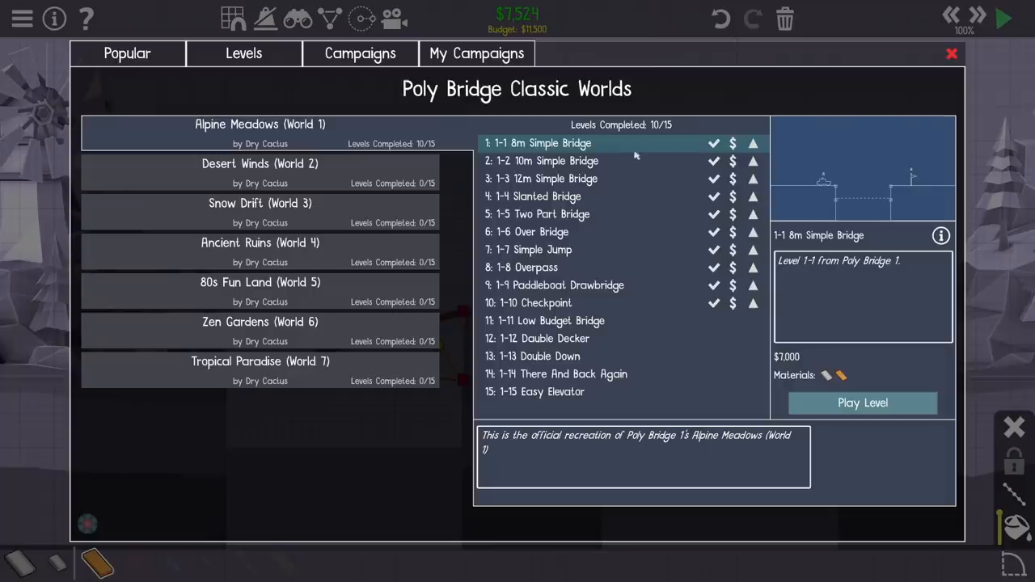
{"action": "mouse_move", "coordinate": [618, 162]}
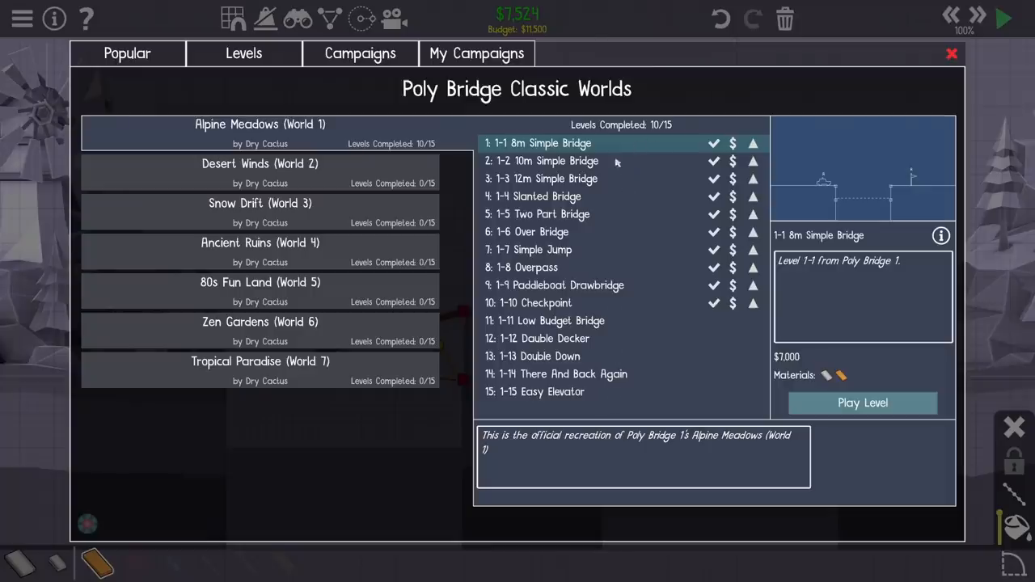
{"action": "mouse_move", "coordinate": [733, 143]}
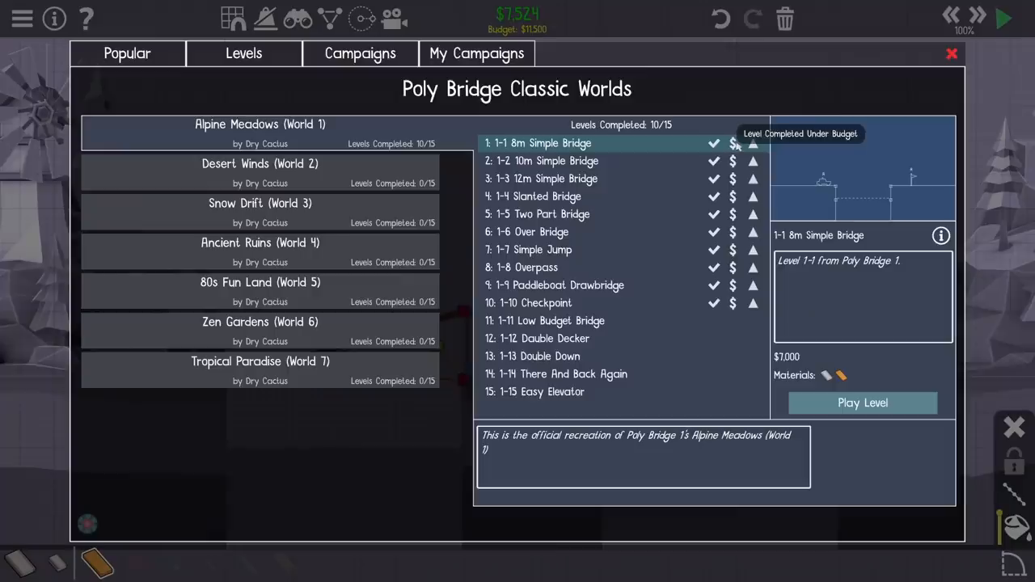
{"action": "mouse_move", "coordinate": [752, 142]}
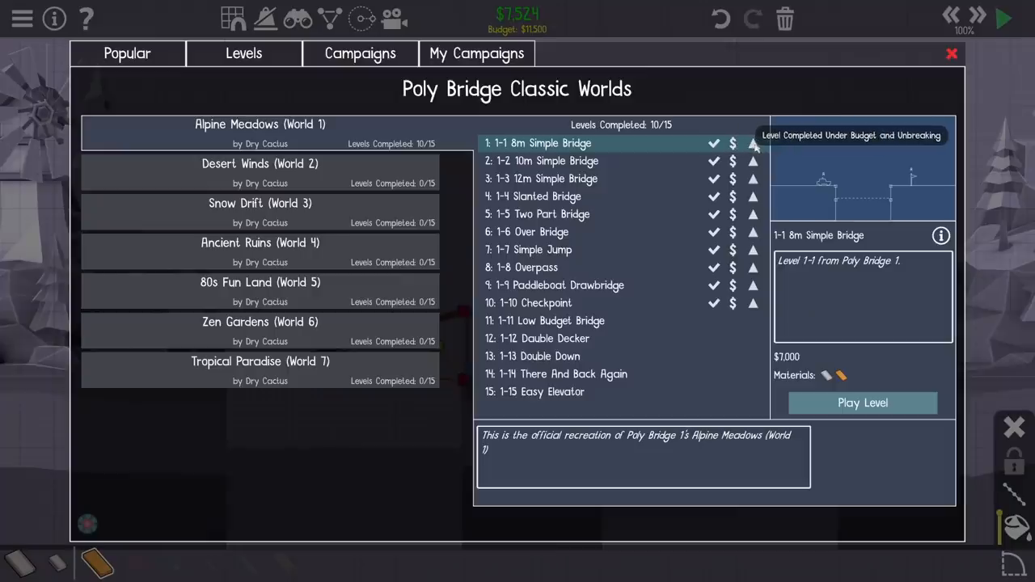